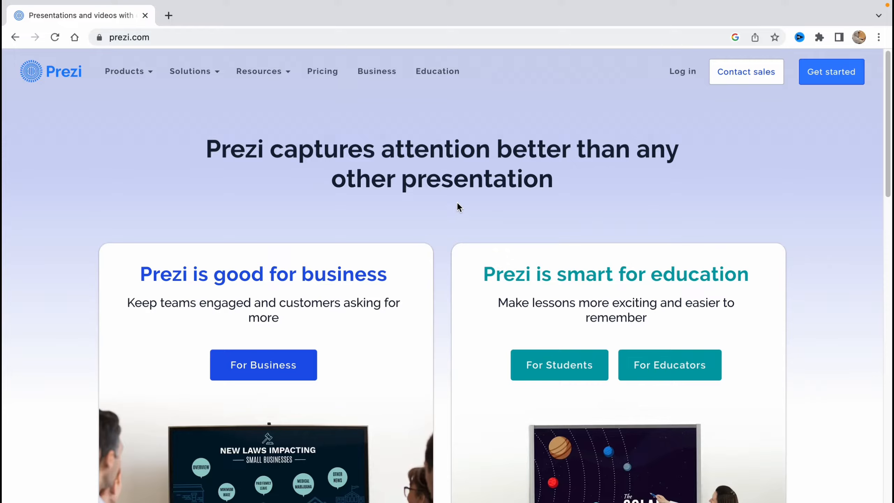
mouse_move(466, 235)
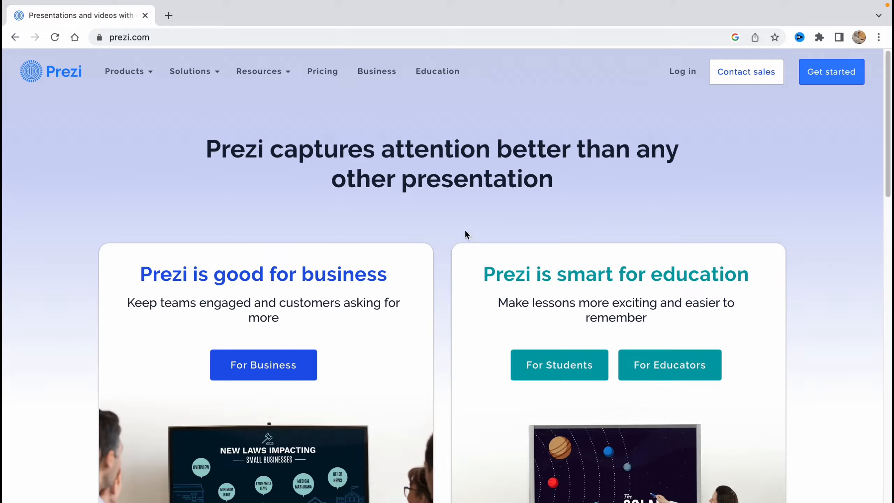
mouse_move(135, 37)
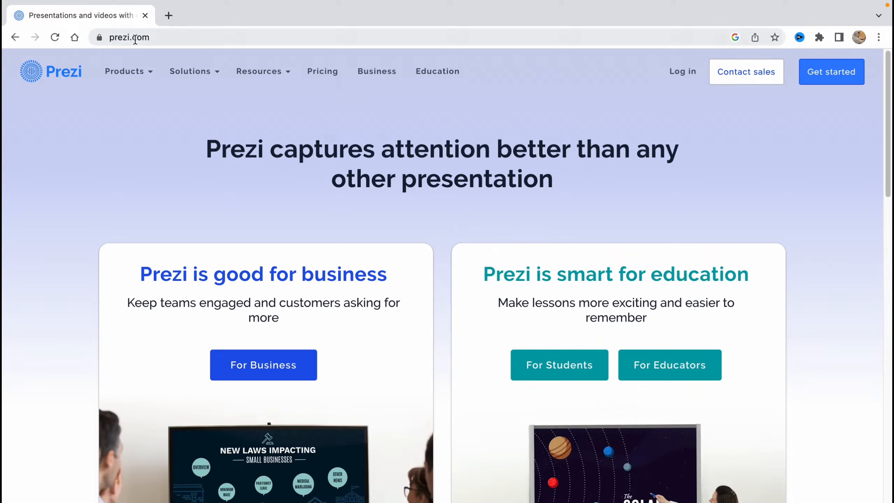
Browse down the Prezi homepage and return to the header.
click(129, 37)
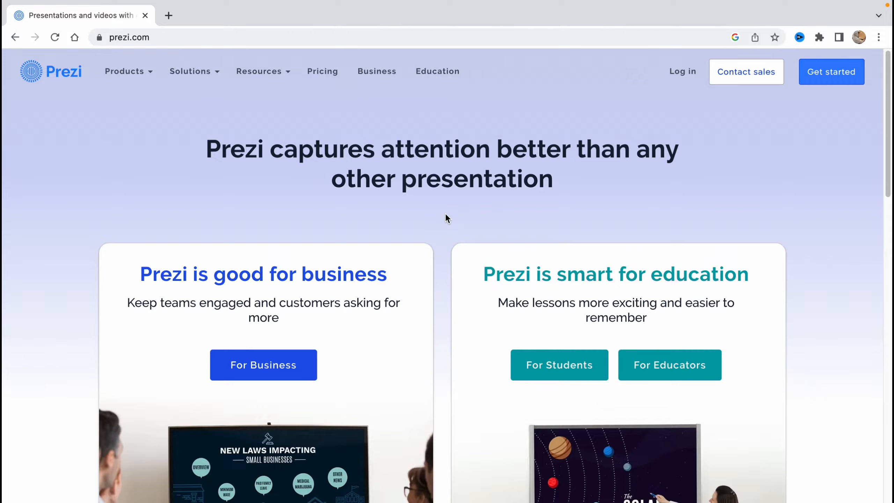
mouse_move(316, 191)
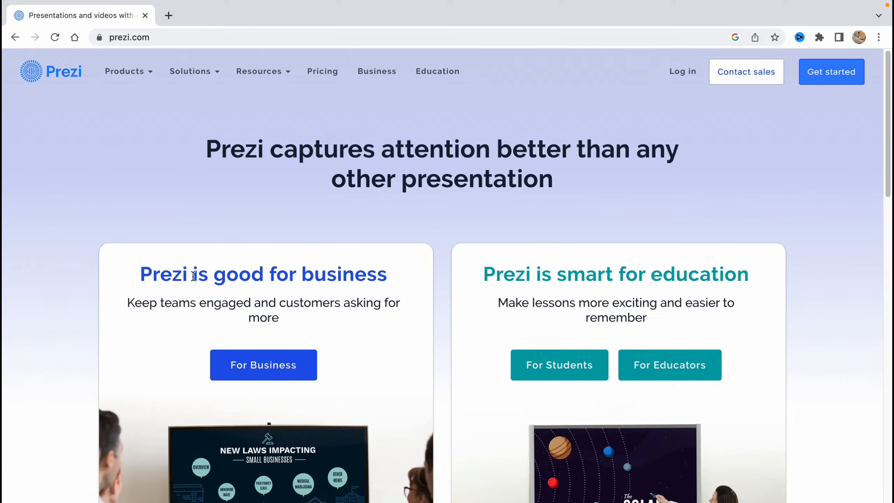
mouse_move(387, 235)
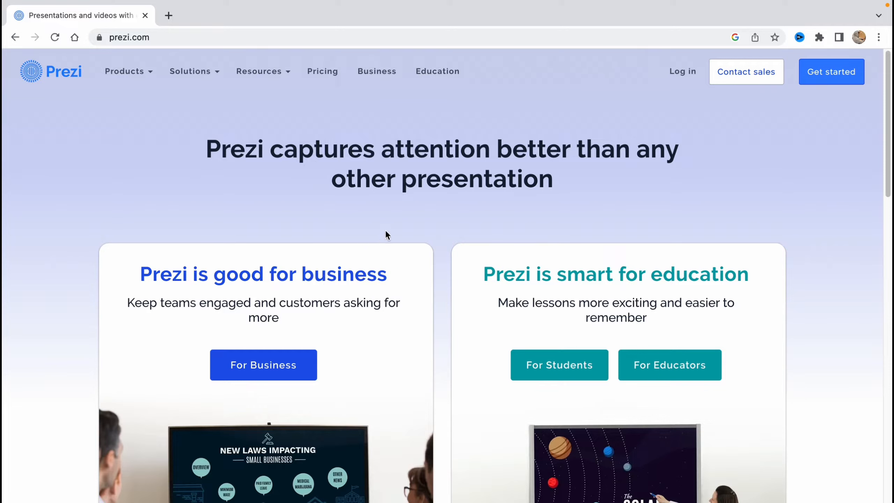
mouse_move(456, 221)
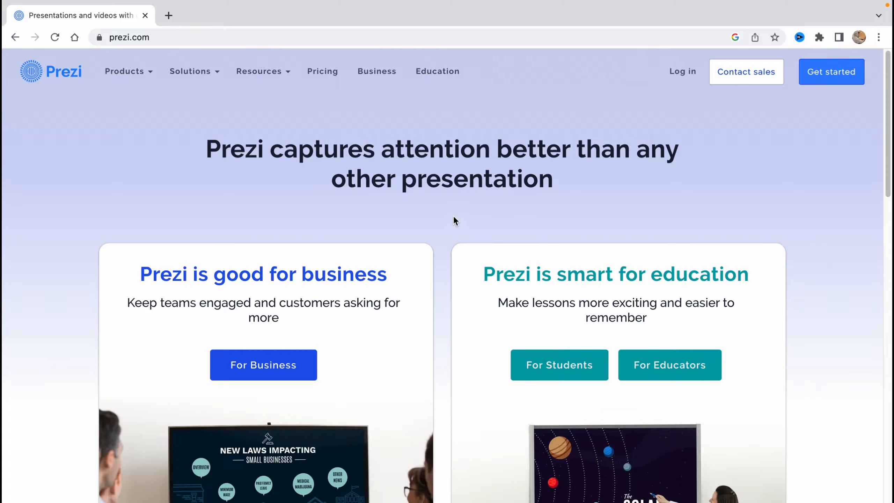
mouse_move(440, 222)
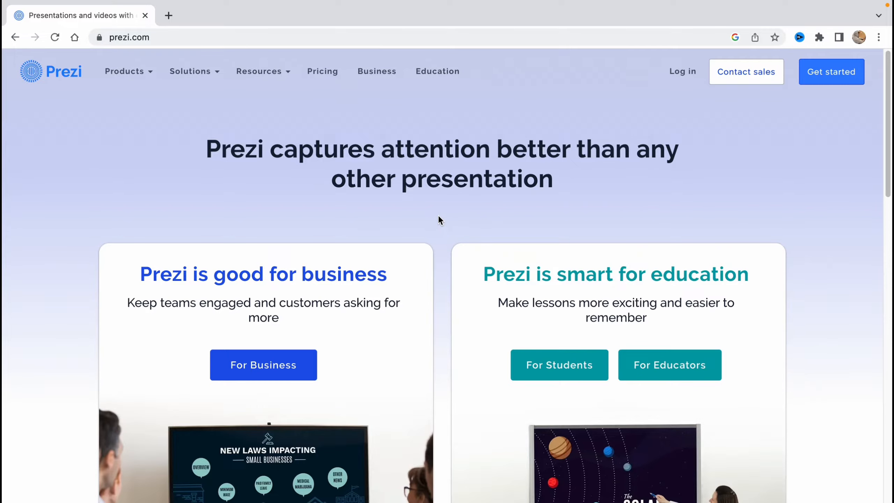
scroll(down, 3)
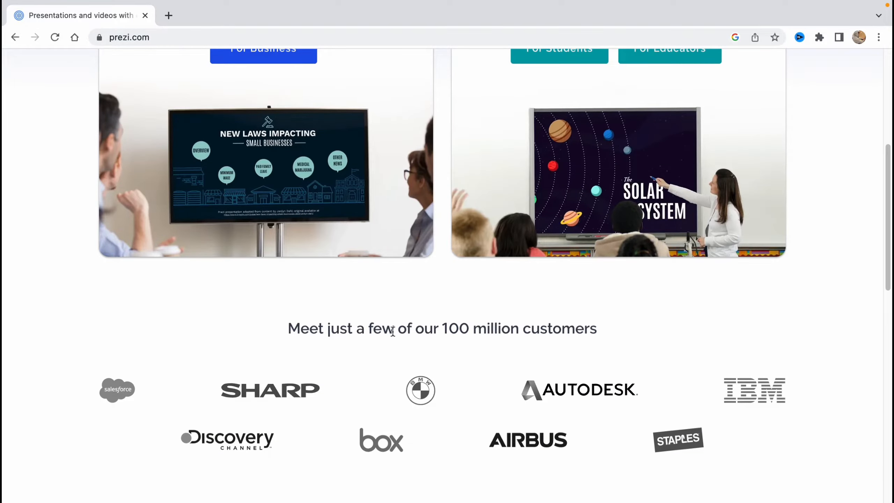
mouse_move(316, 445)
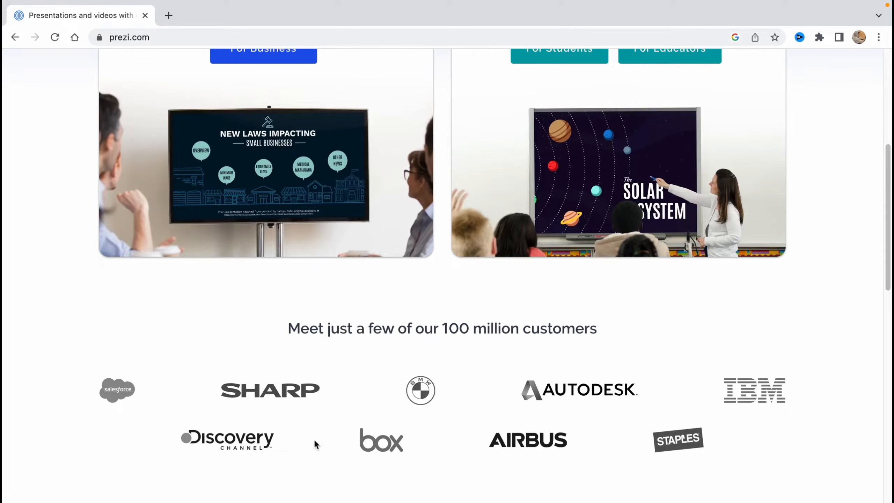
scroll(down, 3)
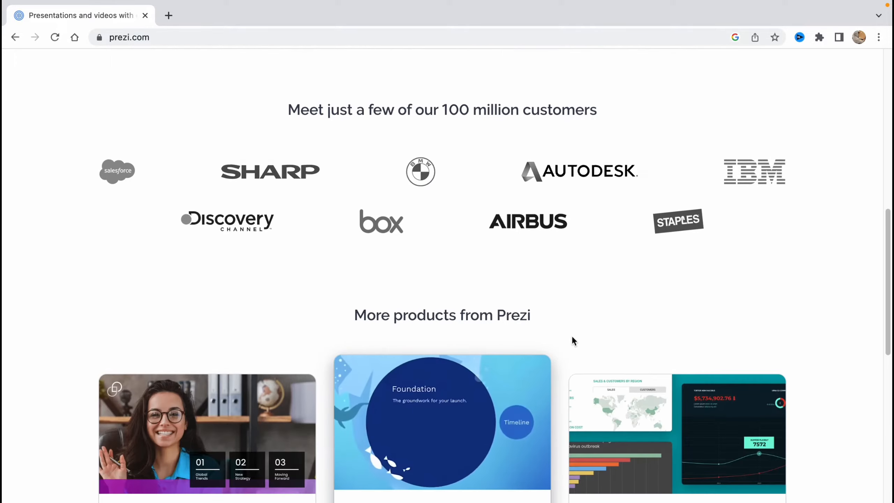
scroll(down, 3)
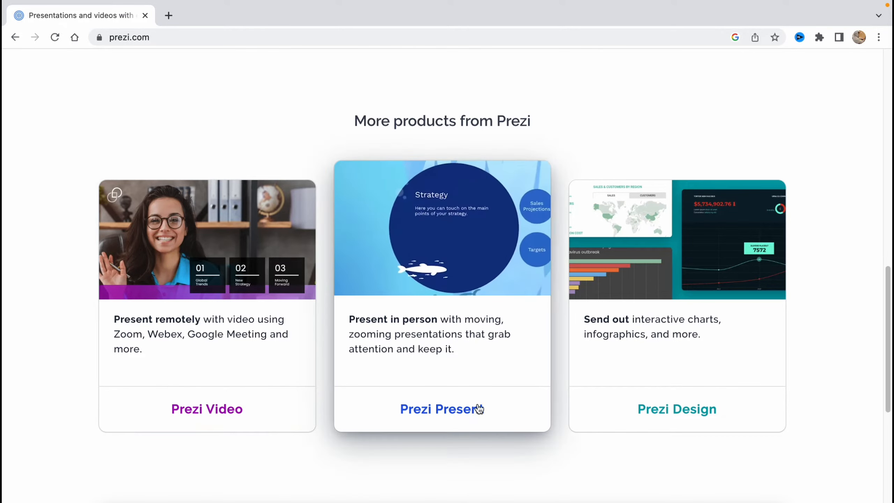
scroll(down, 3)
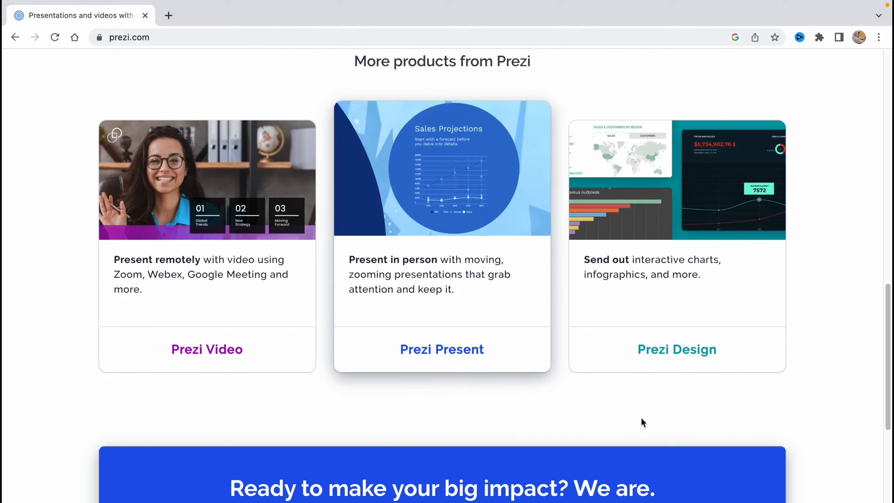
scroll(down, 3)
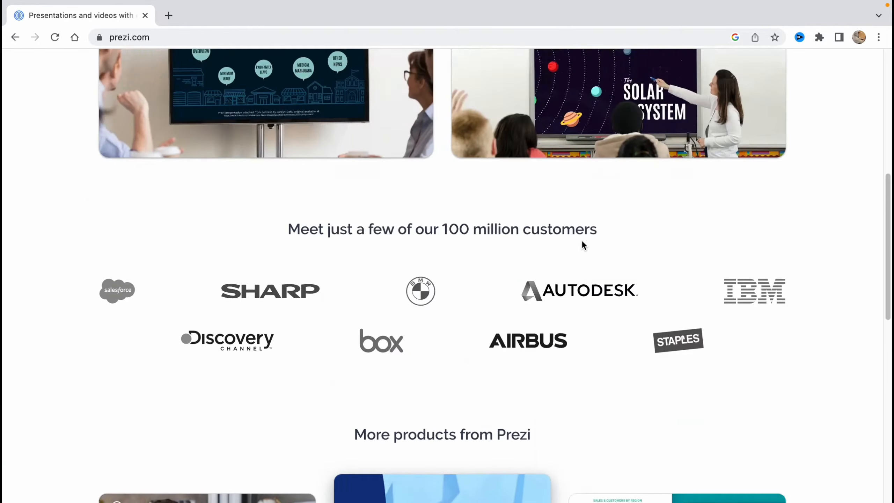
scroll(up, 3)
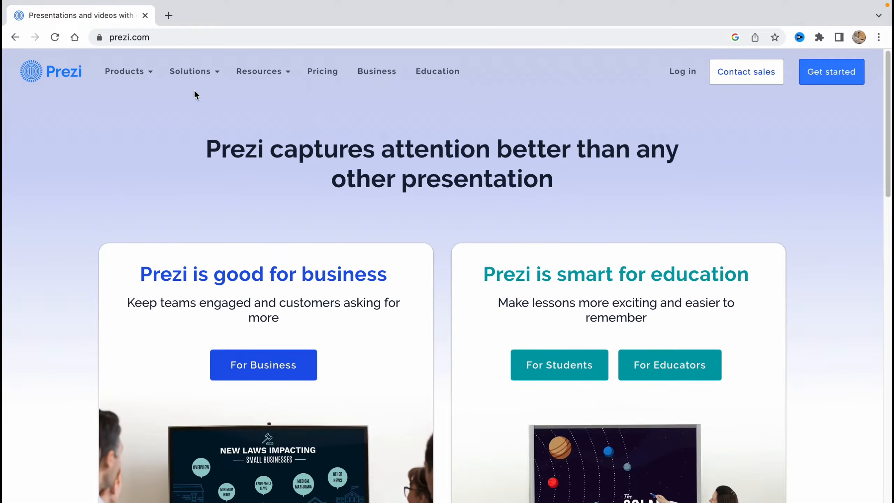
Show the Solutions menu for business and education, then the Resources menu of learning and support links.
click(191, 71)
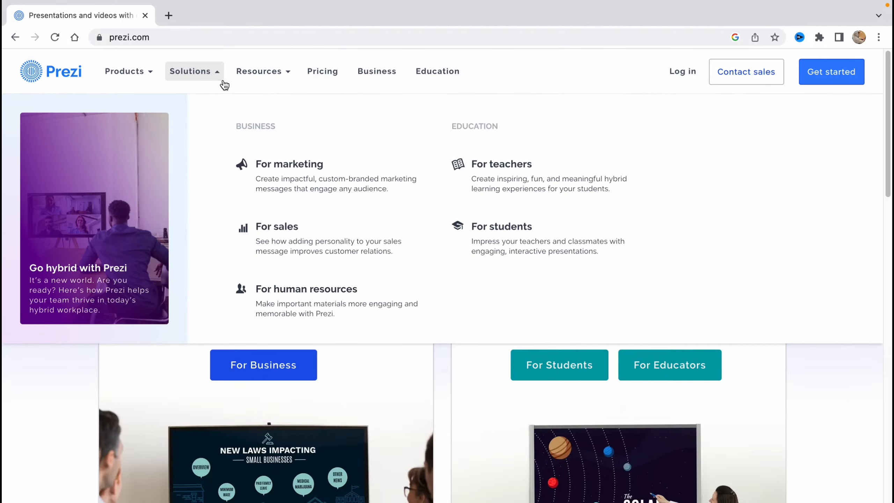
mouse_move(325, 184)
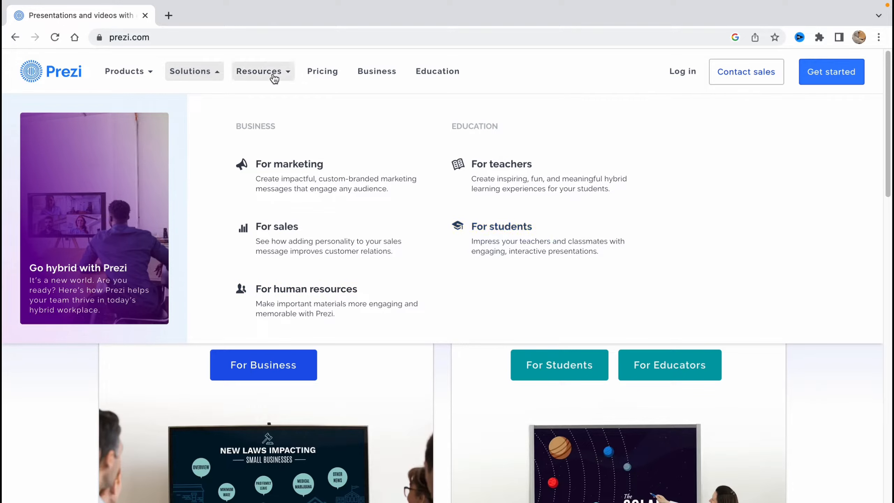
click(259, 71)
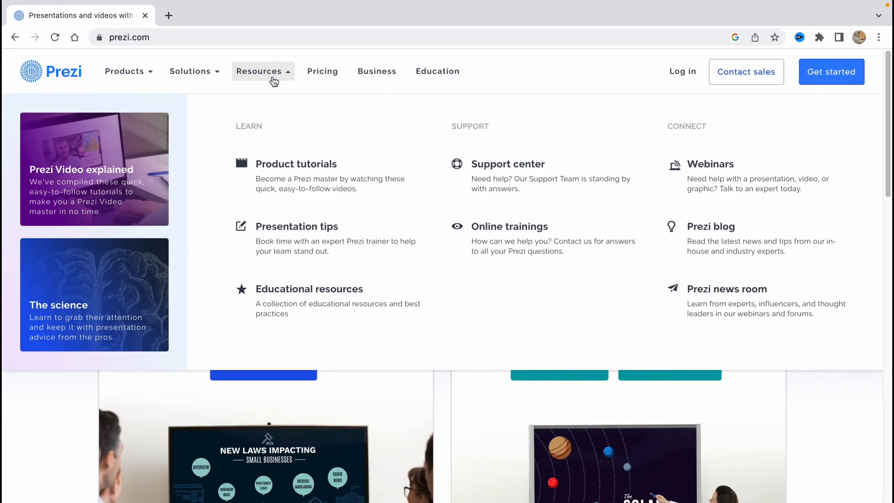
mouse_move(264, 149)
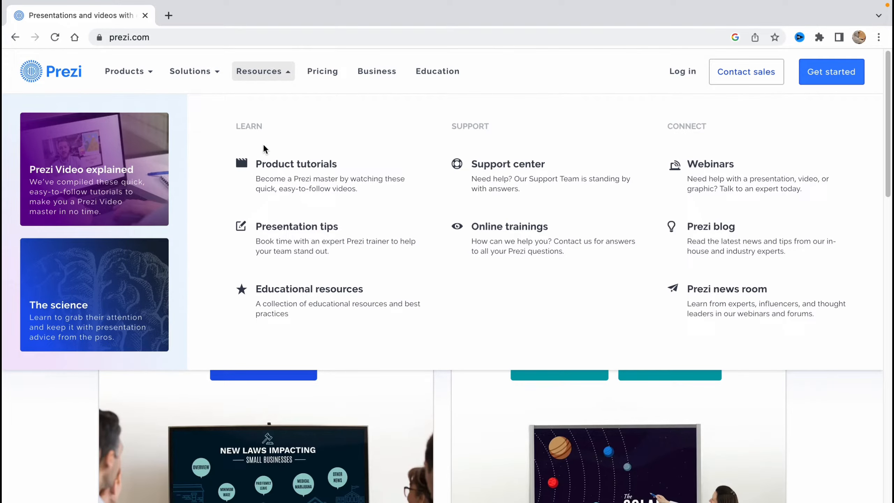
mouse_move(263, 240)
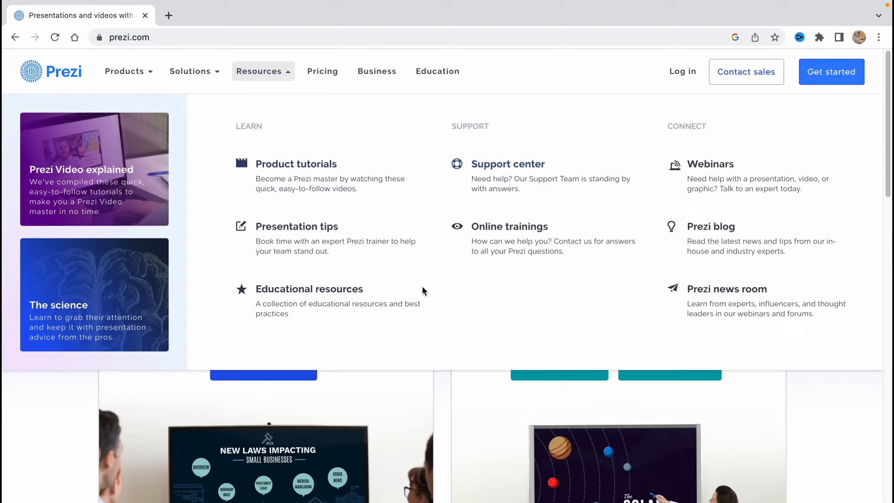
View the Pricing page with Standard $5, Plus $12 and Premium $16 plans and their comparison table.
click(322, 71)
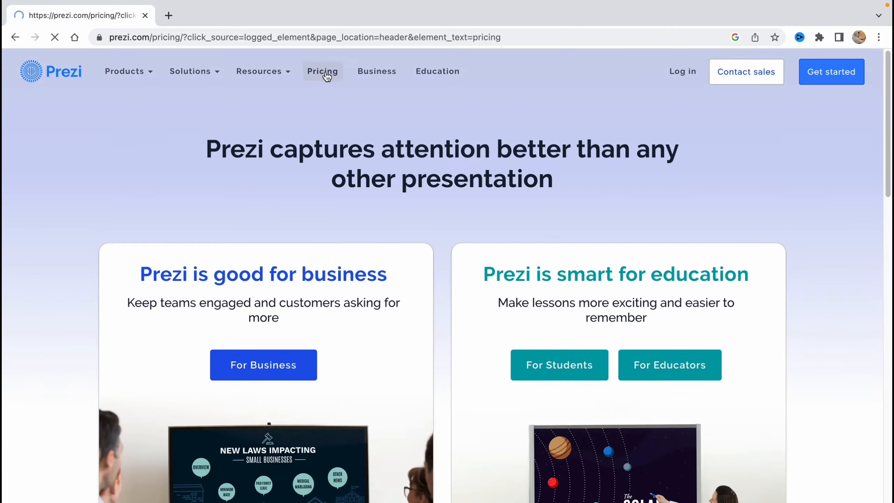
click(322, 72)
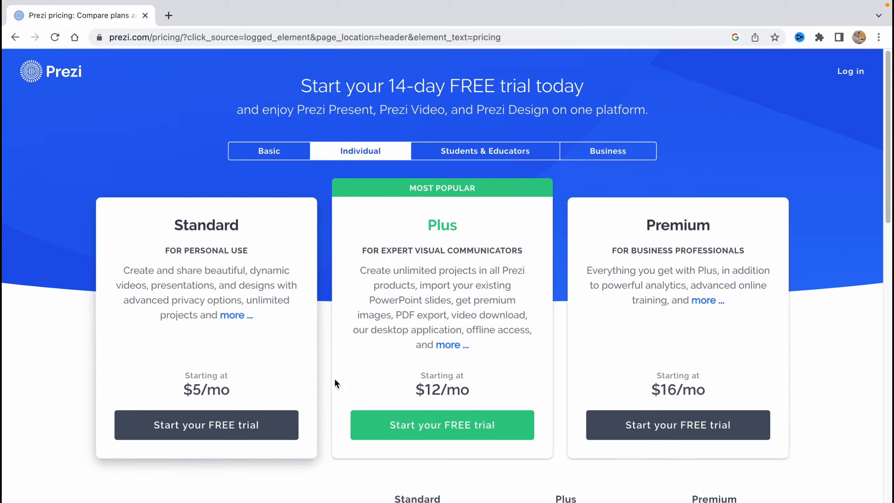
scroll(down, 3)
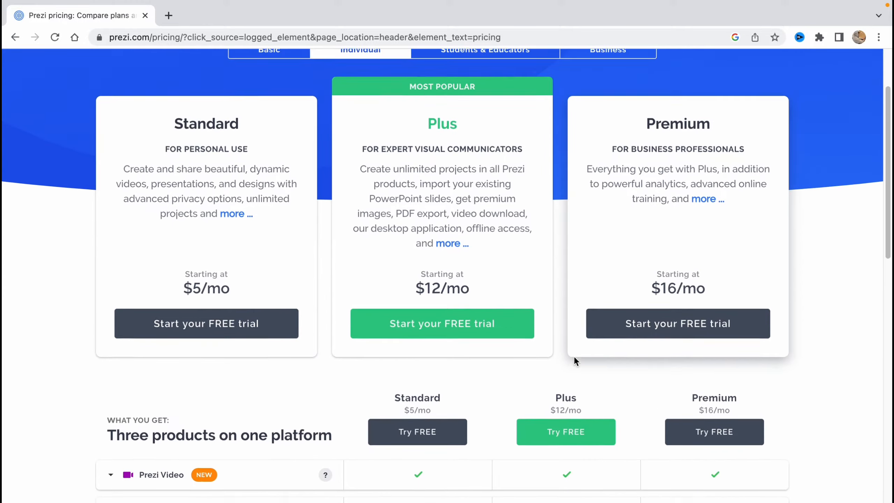
scroll(down, 3)
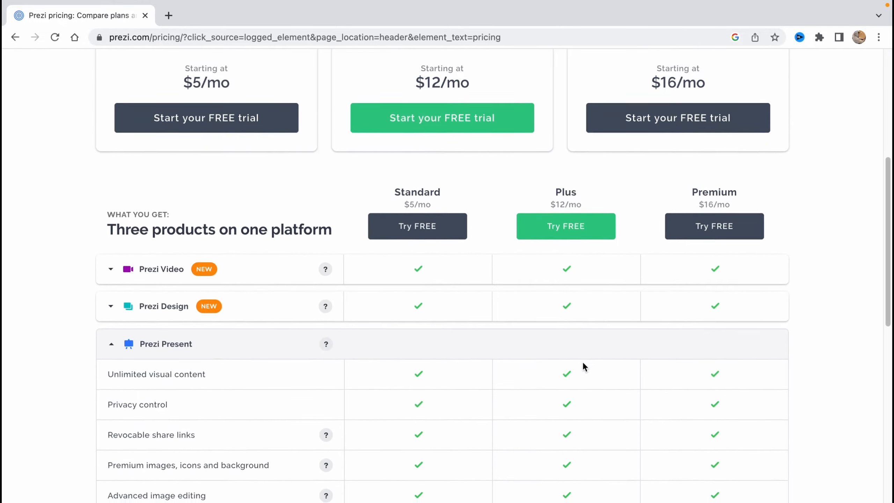
scroll(down, 3)
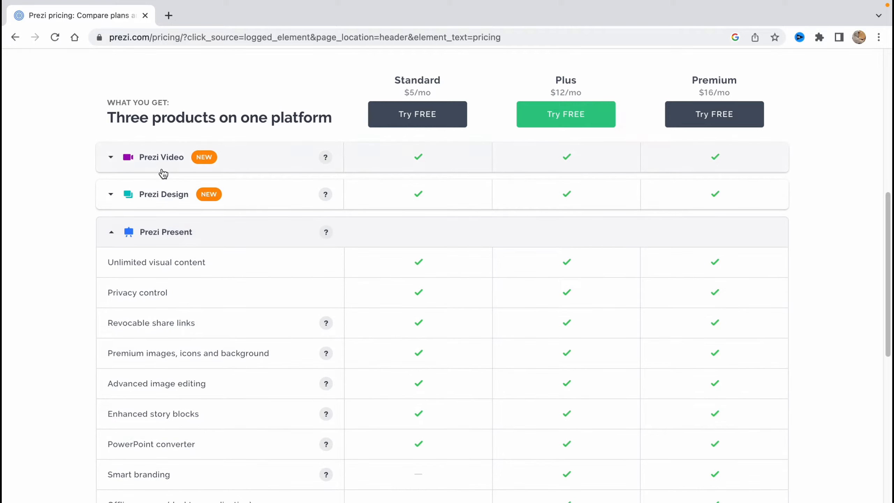
scroll(down, 3)
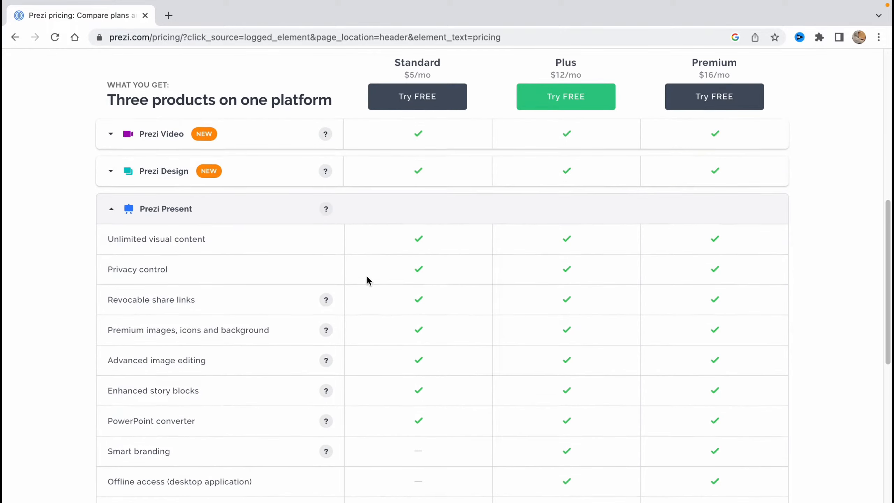
scroll(down, 3)
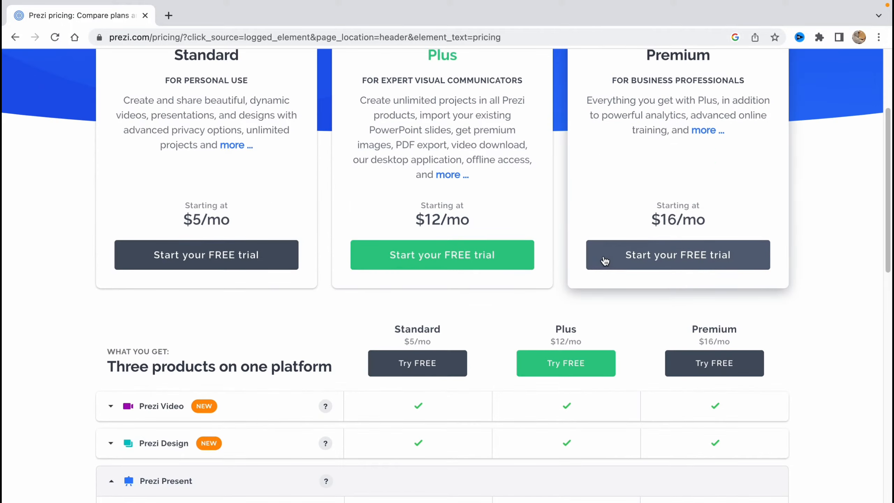
scroll(up, 3)
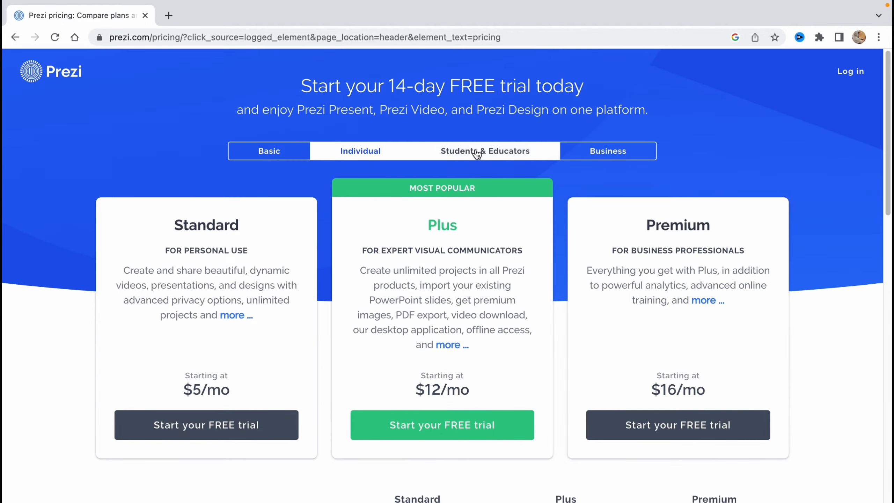
Review the Students & Educators EDU plan prices, then switch to the Basic plans tab.
click(486, 151)
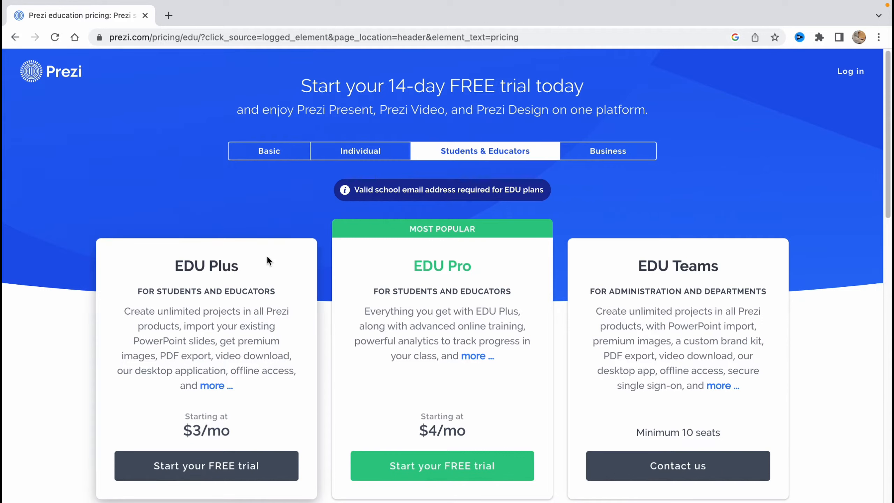
mouse_move(749, 268)
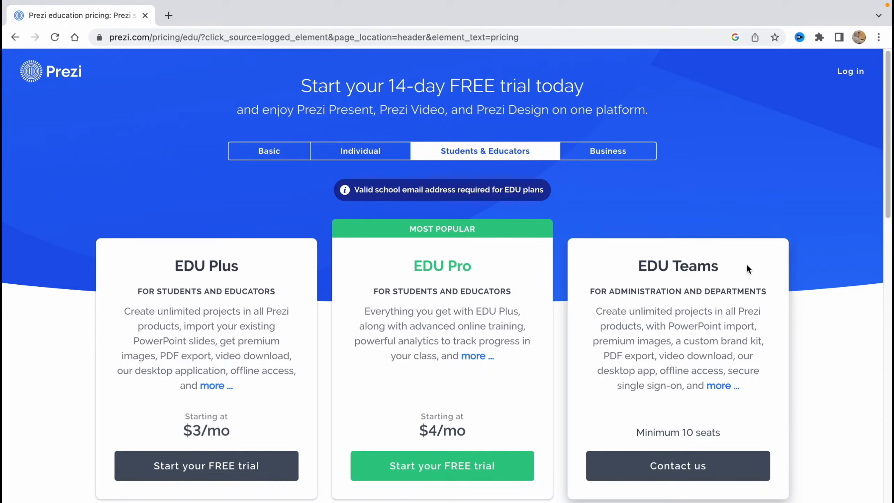
scroll(down, 3)
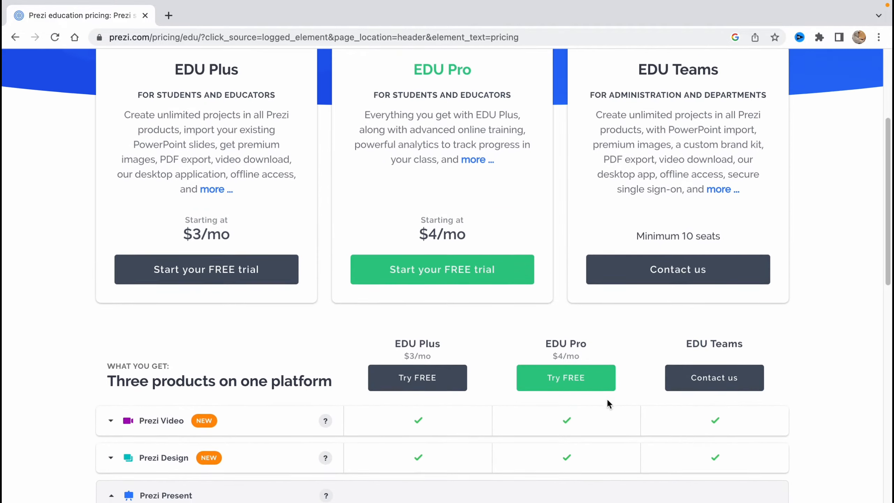
scroll(down, 3)
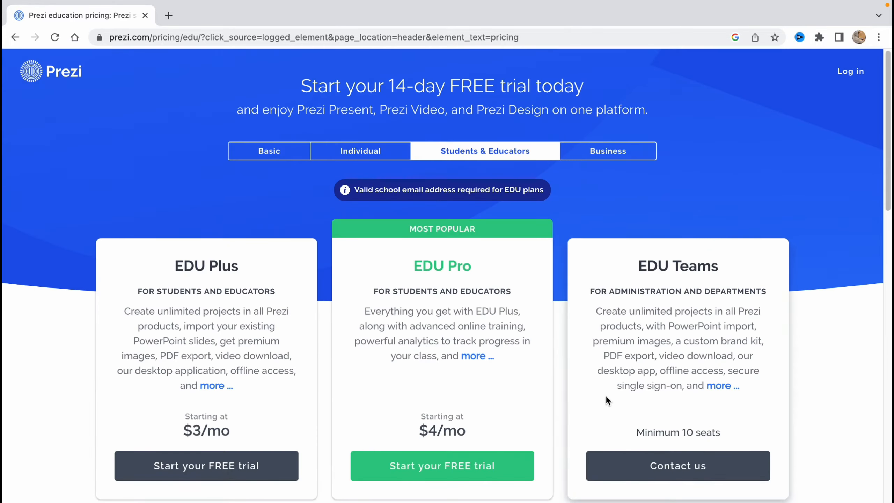
click(608, 151)
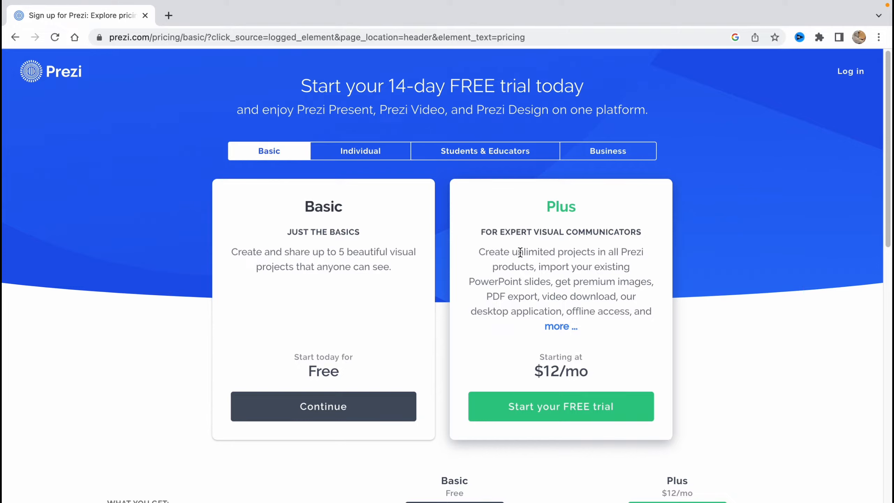
mouse_move(515, 300)
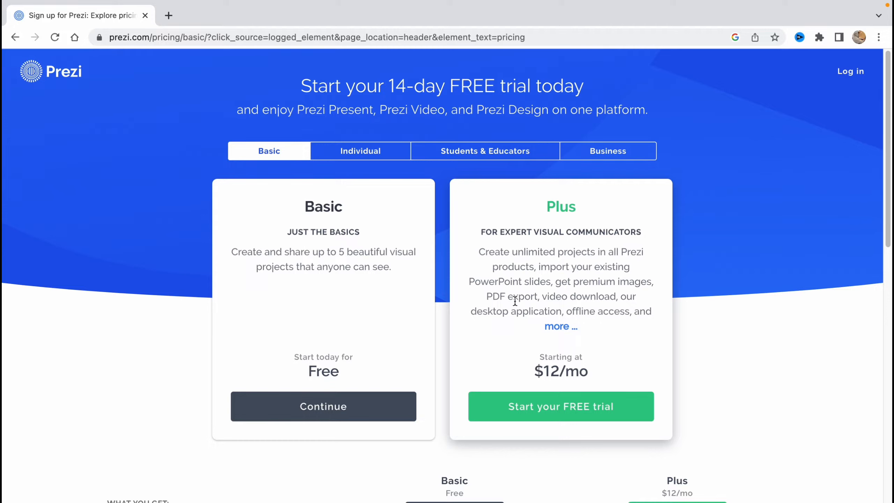
mouse_move(557, 299)
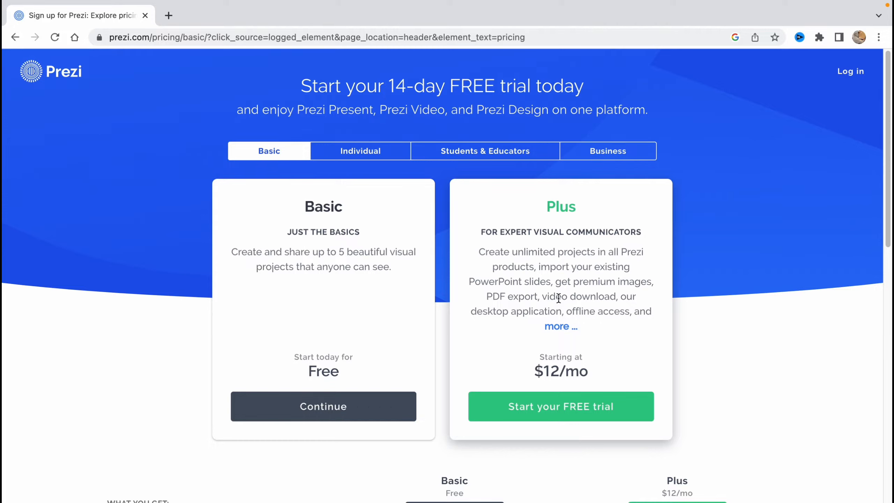
mouse_move(479, 323)
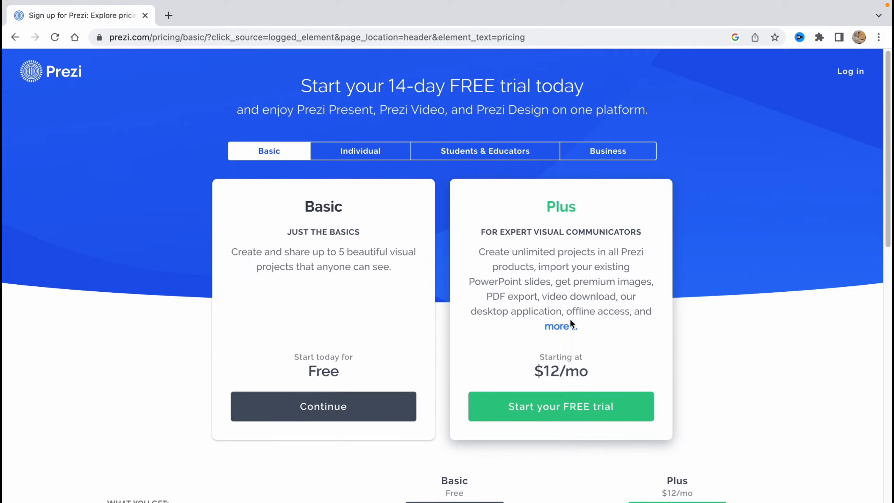
scroll(down, 3)
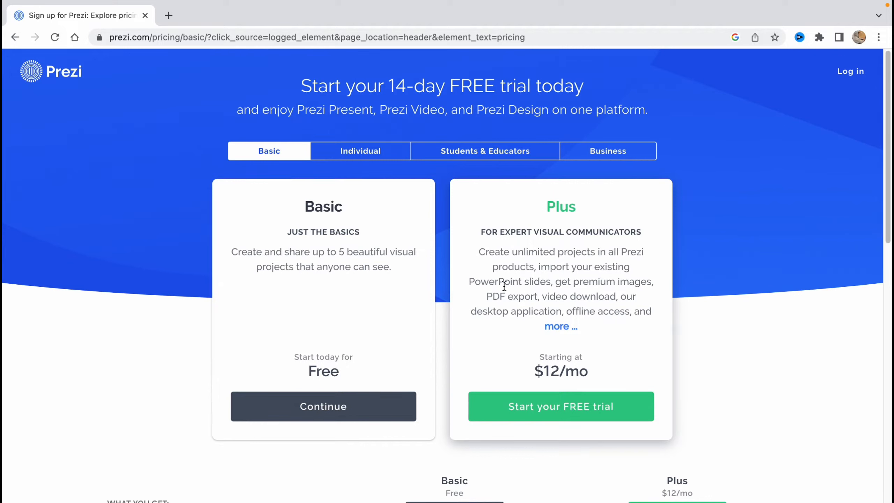
mouse_move(516, 186)
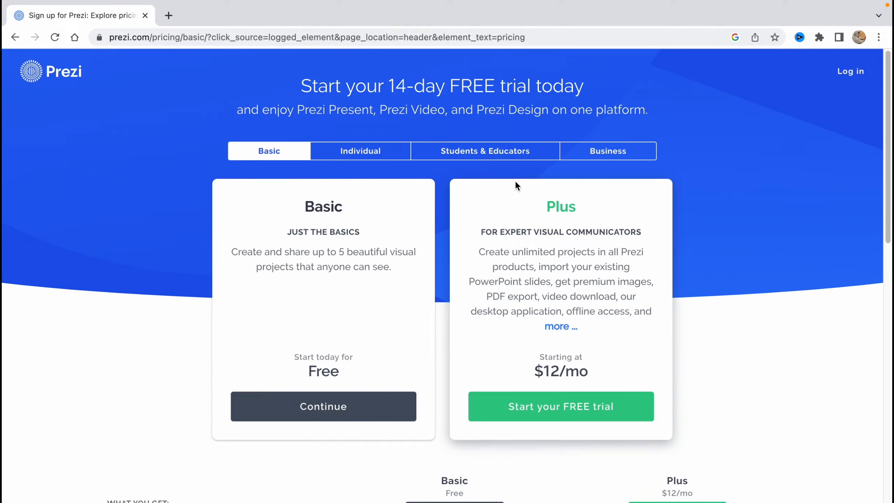
mouse_move(759, 222)
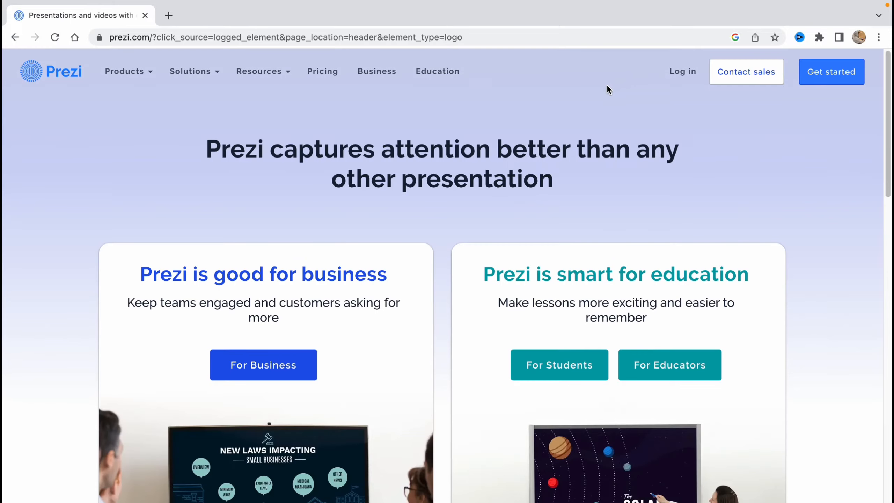
mouse_move(831, 72)
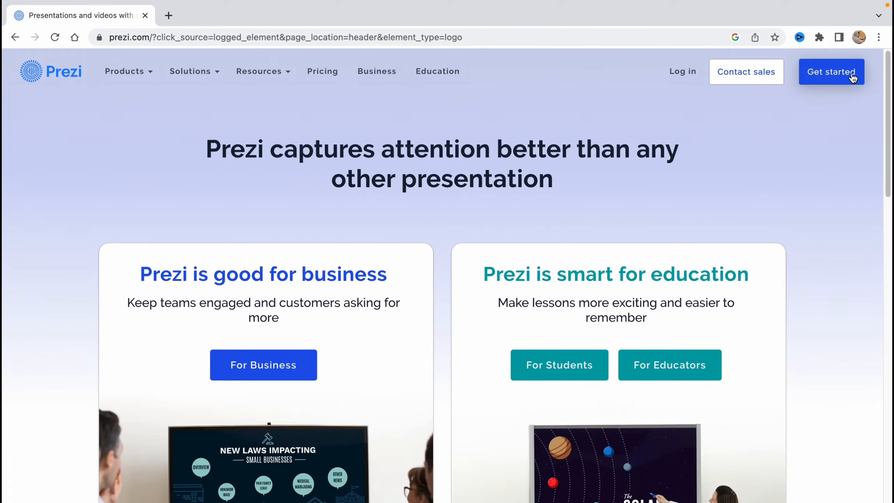
mouse_move(682, 77)
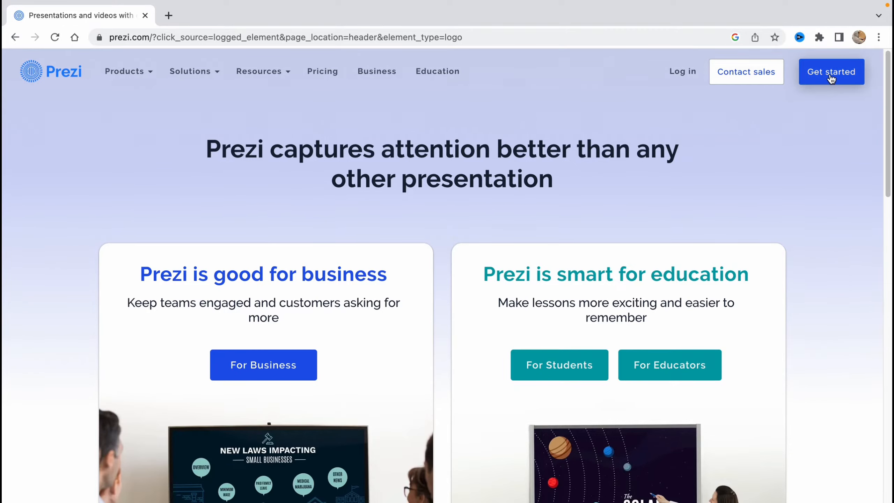
Start a new Prezi account via Get started and sign up with Google.
click(830, 72)
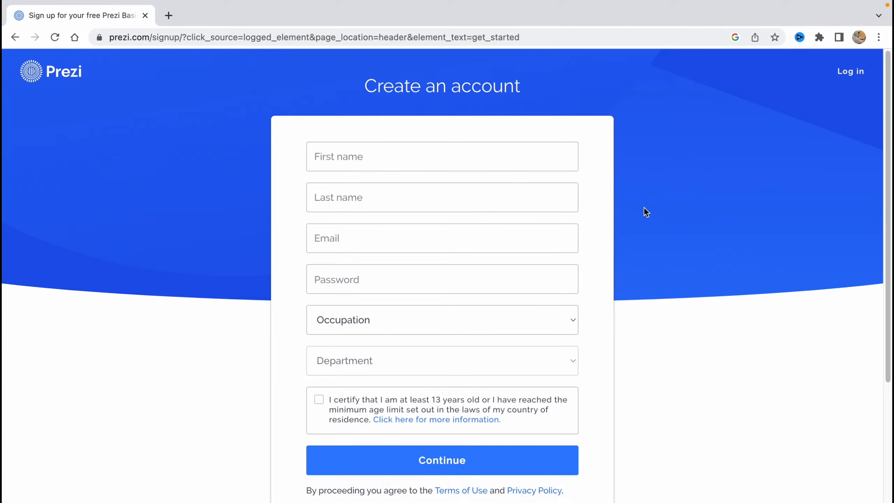
scroll(down, 3)
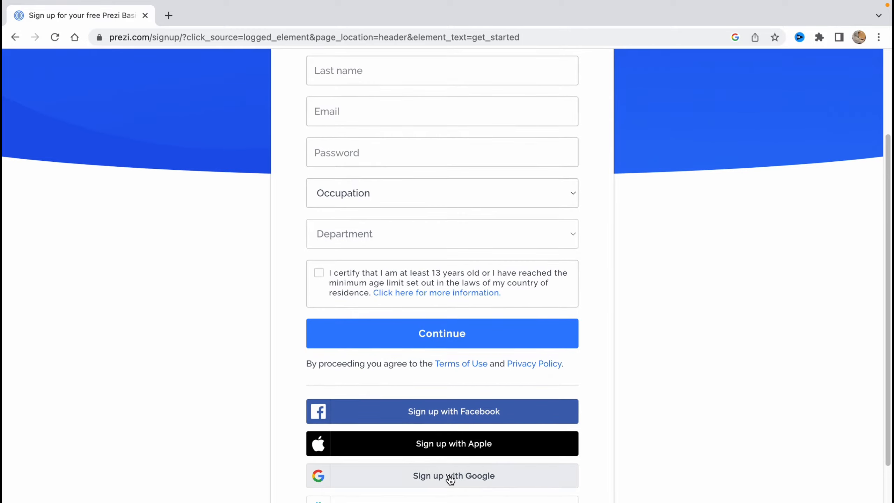
click(453, 475)
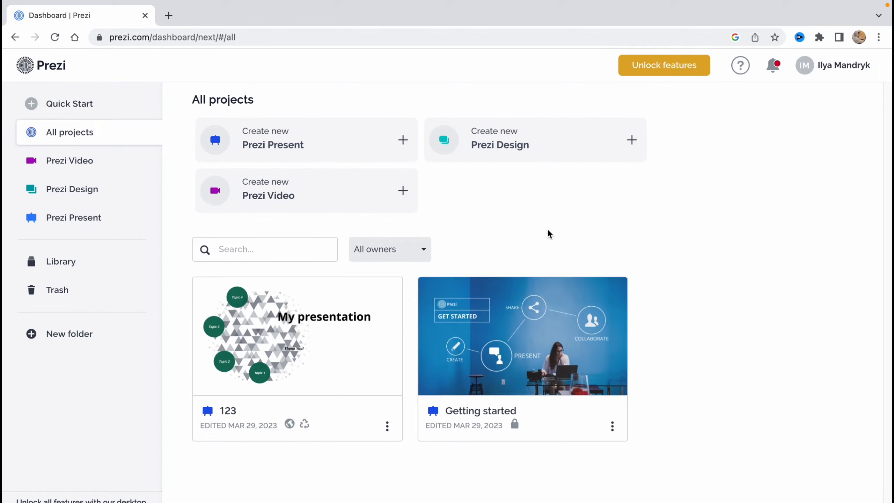
mouse_move(668, 381)
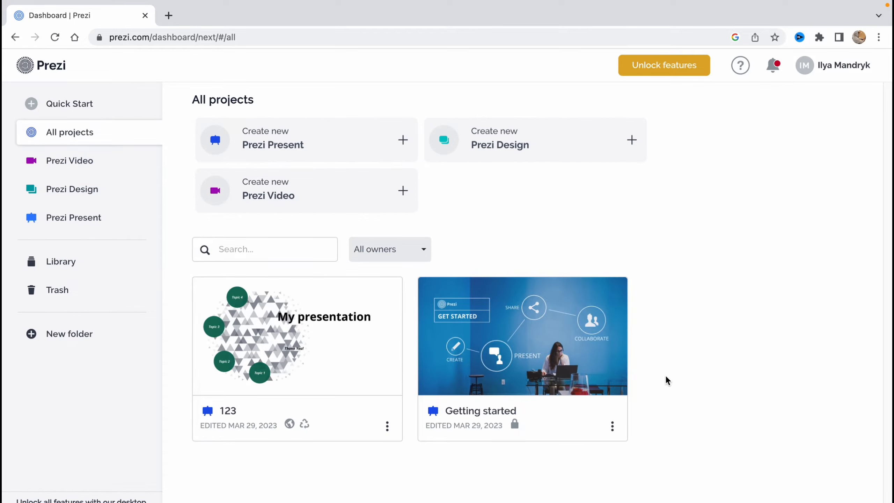
click(612, 426)
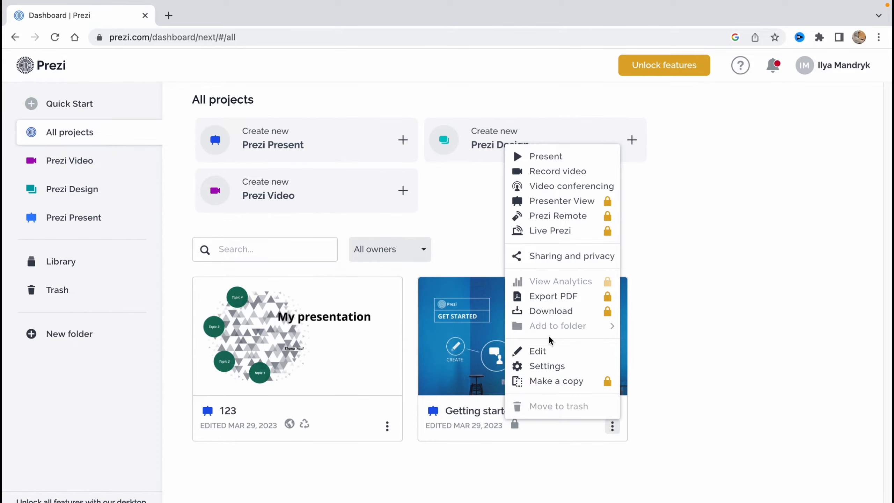
mouse_move(558, 327)
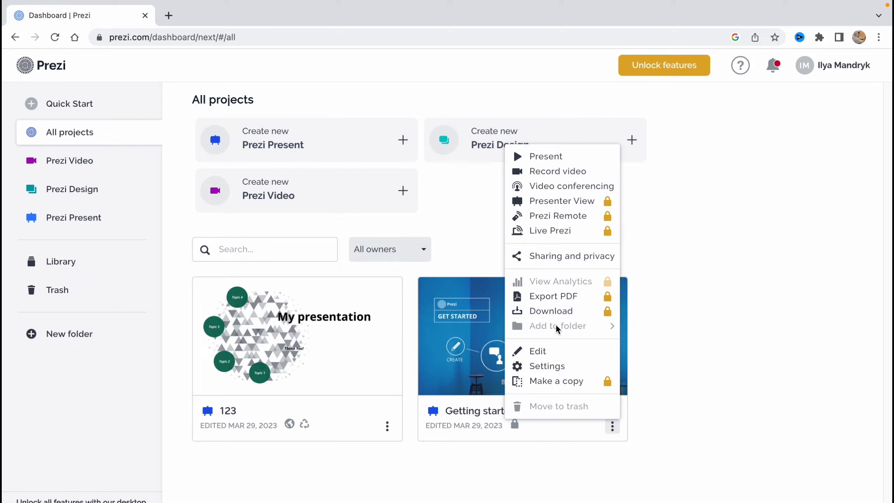
mouse_move(553, 296)
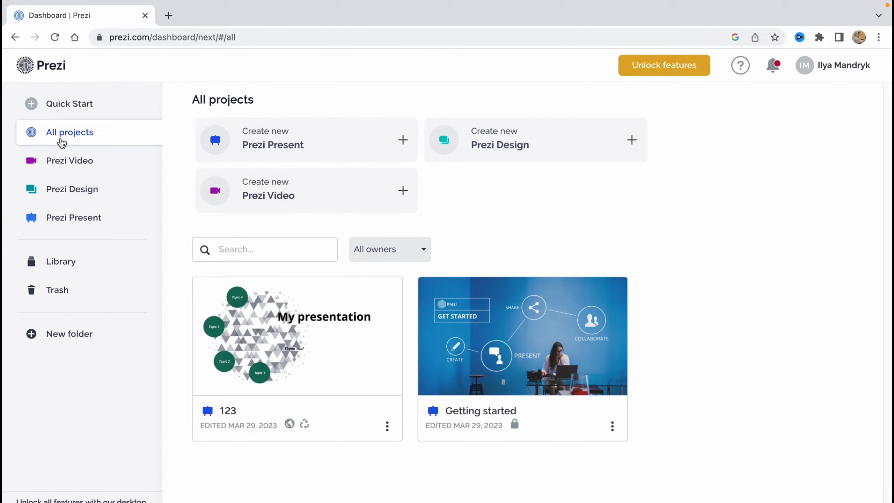
mouse_move(70, 160)
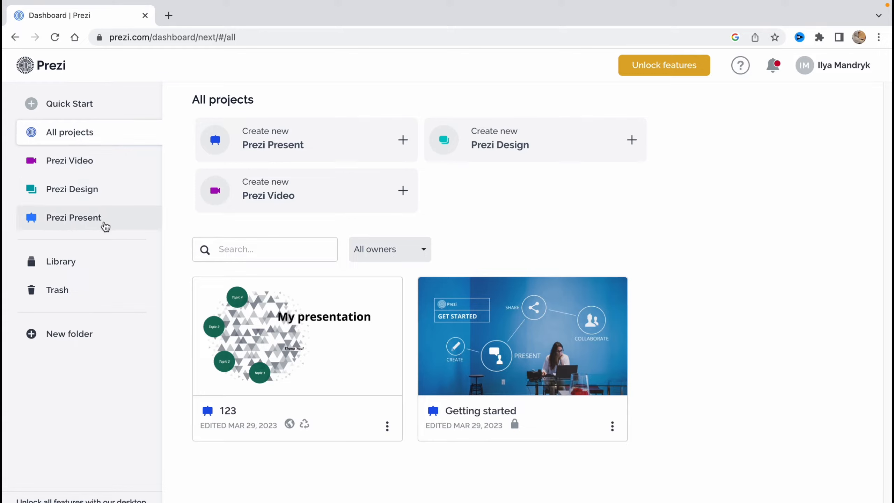
mouse_move(72, 150)
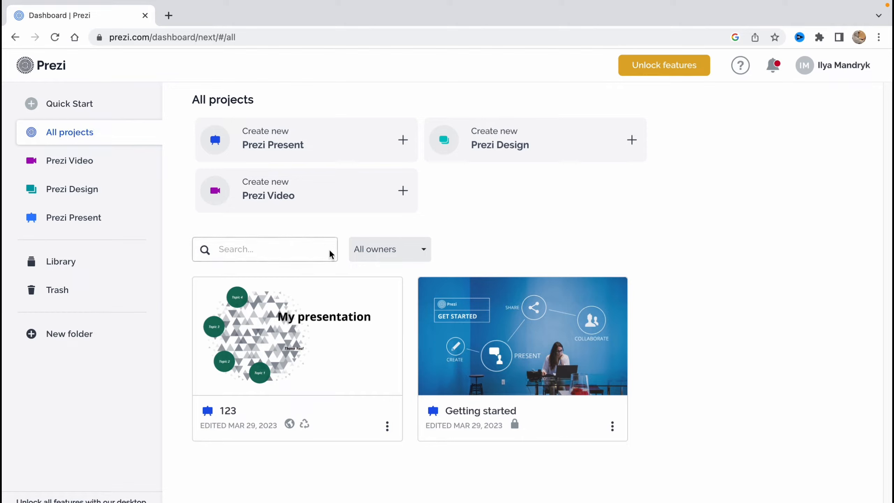
mouse_move(501, 432)
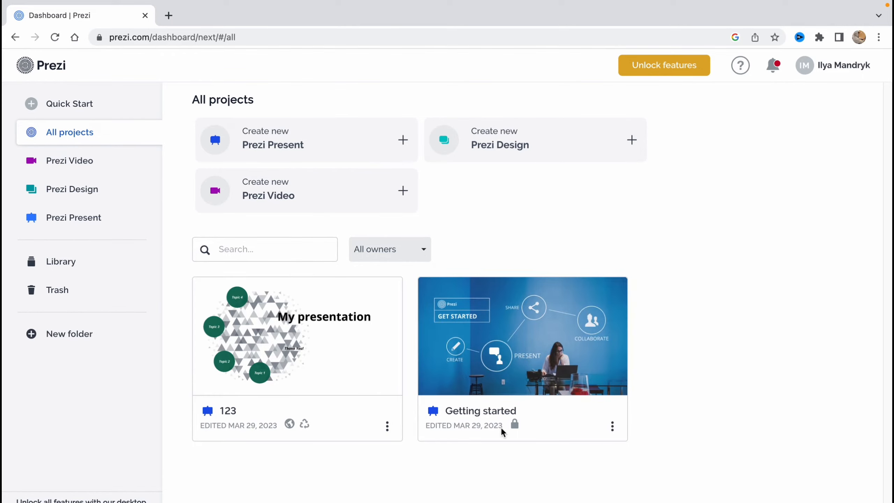
mouse_move(279, 316)
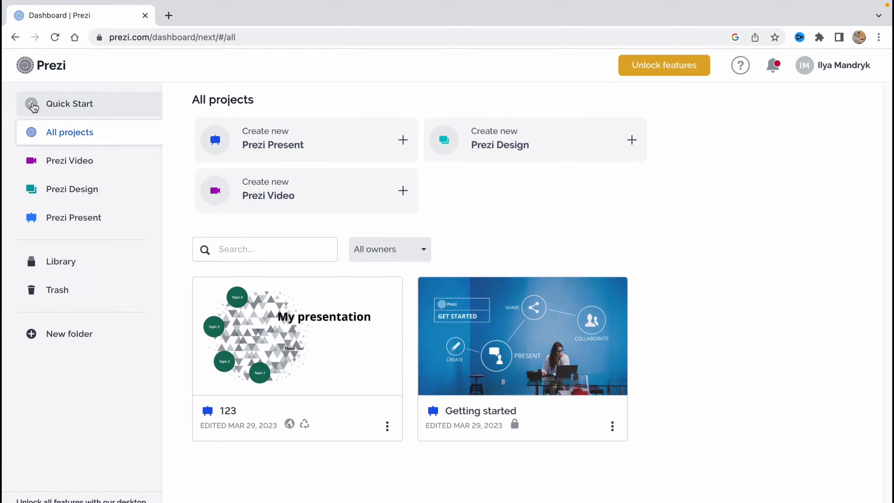
Browse the dashboard template gallery and select the Science Project - Dark template.
click(69, 104)
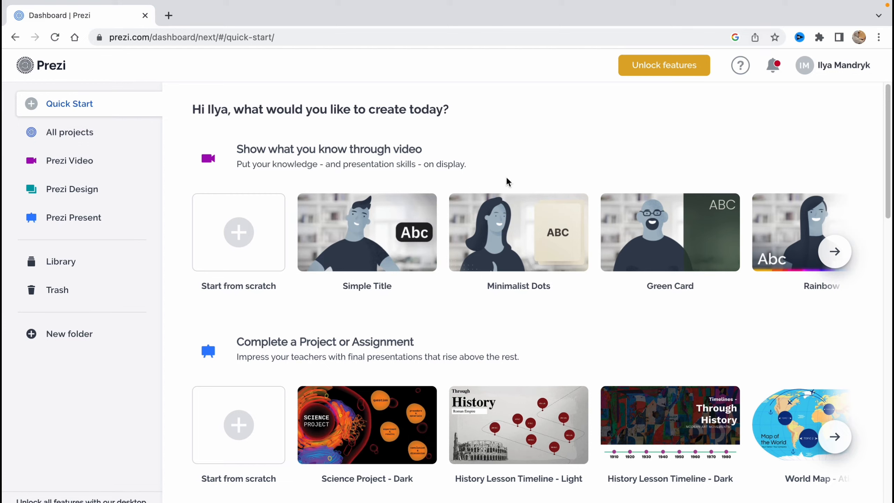
mouse_move(255, 140)
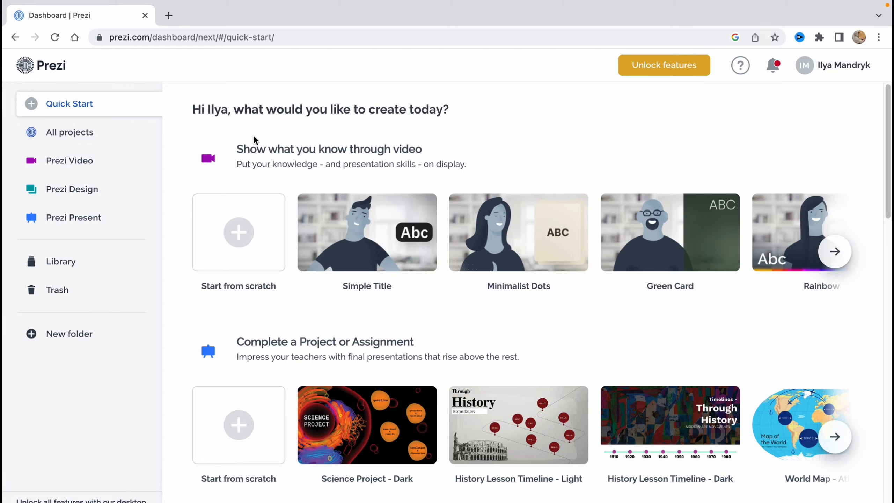
mouse_move(477, 311)
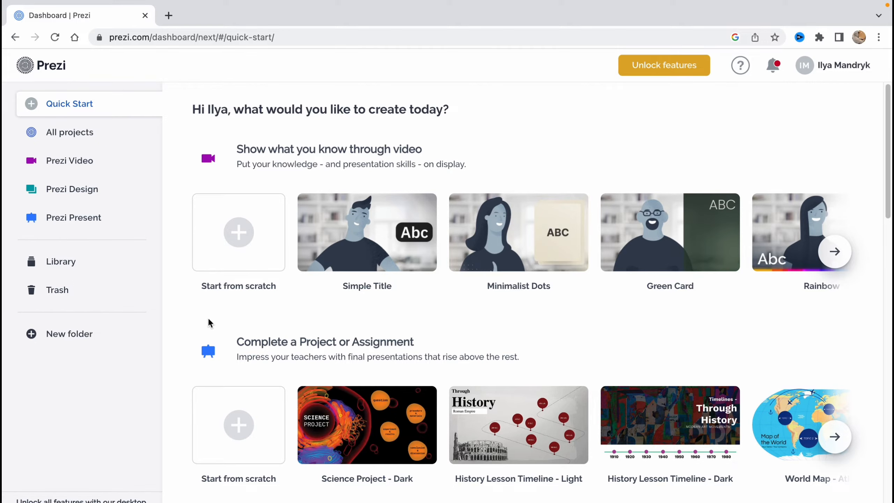
mouse_move(255, 340)
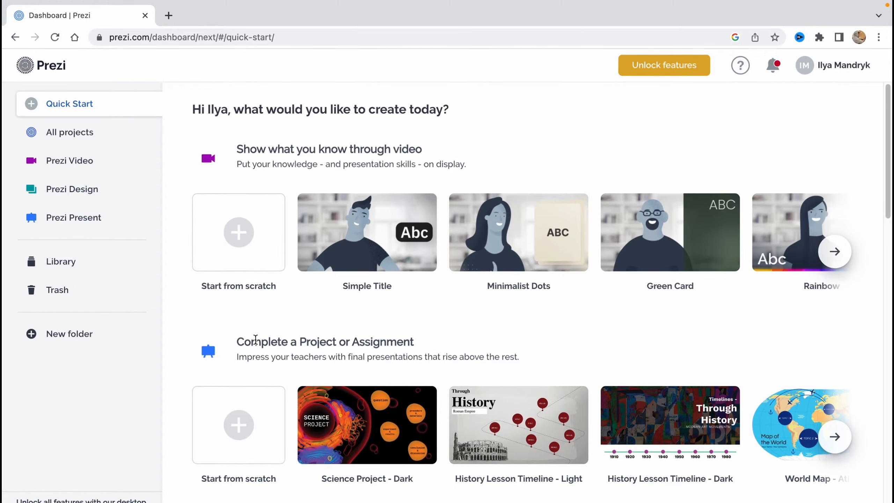
scroll(down, 3)
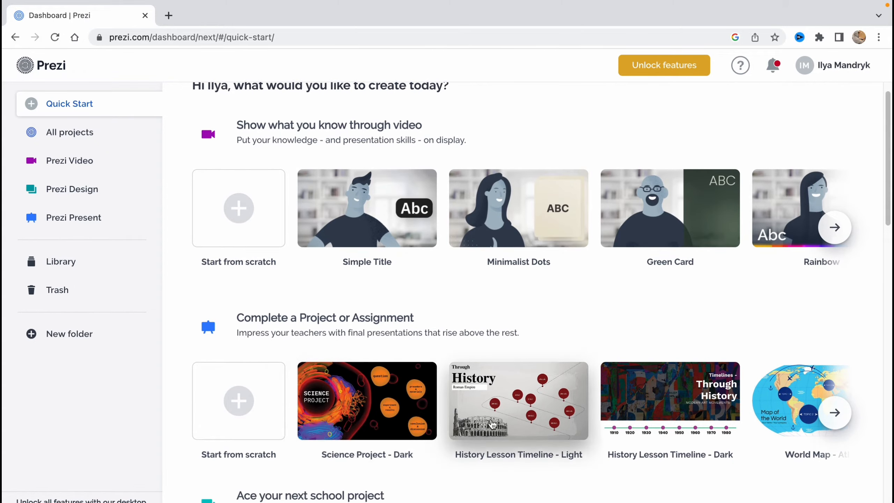
mouse_move(526, 417)
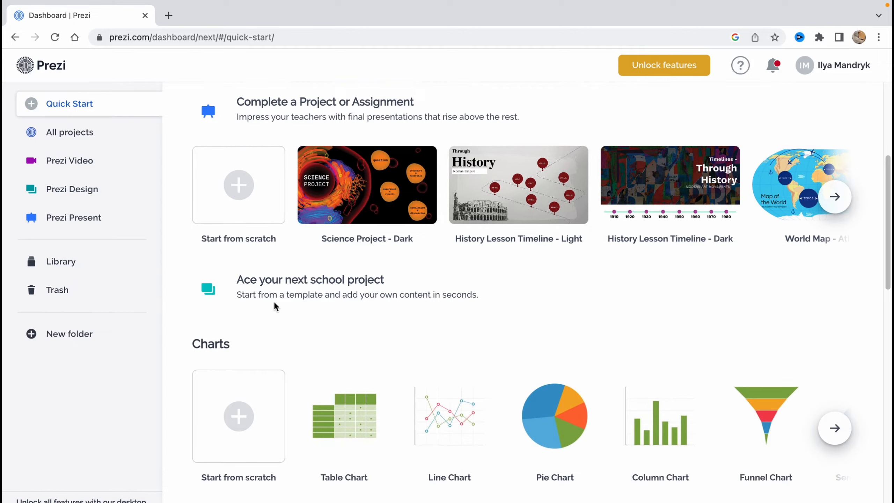
mouse_move(299, 368)
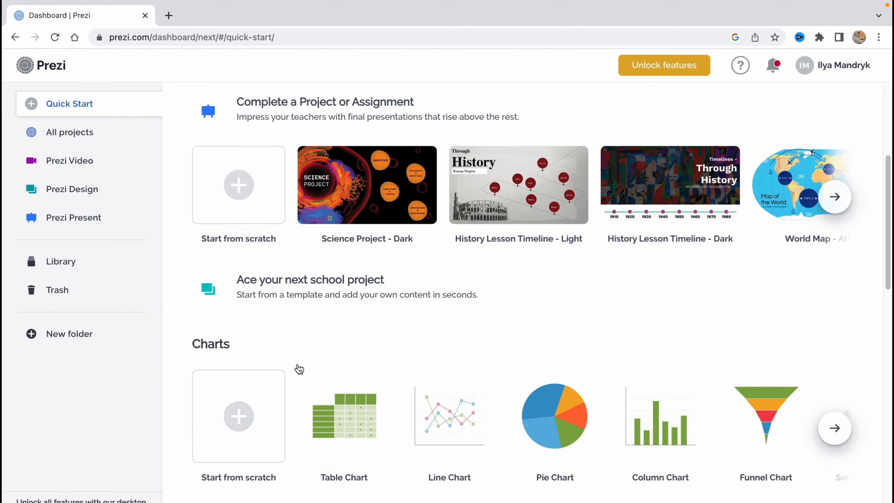
scroll(down, 3)
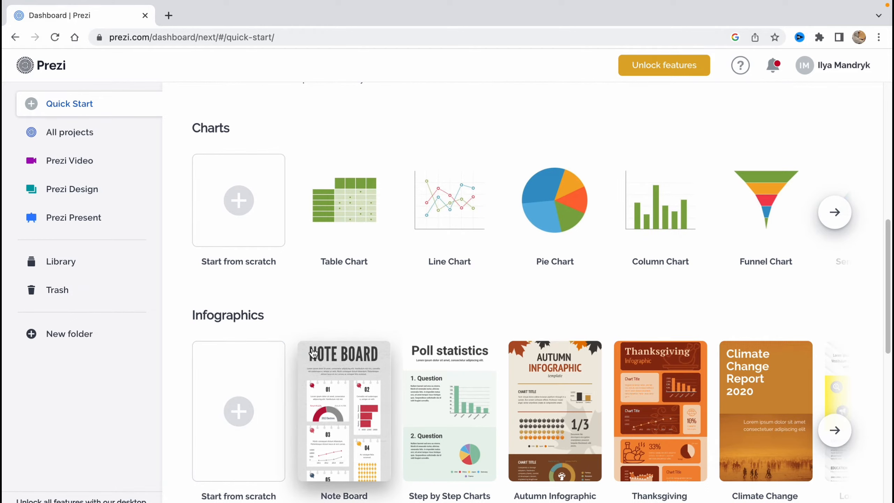
scroll(down, 3)
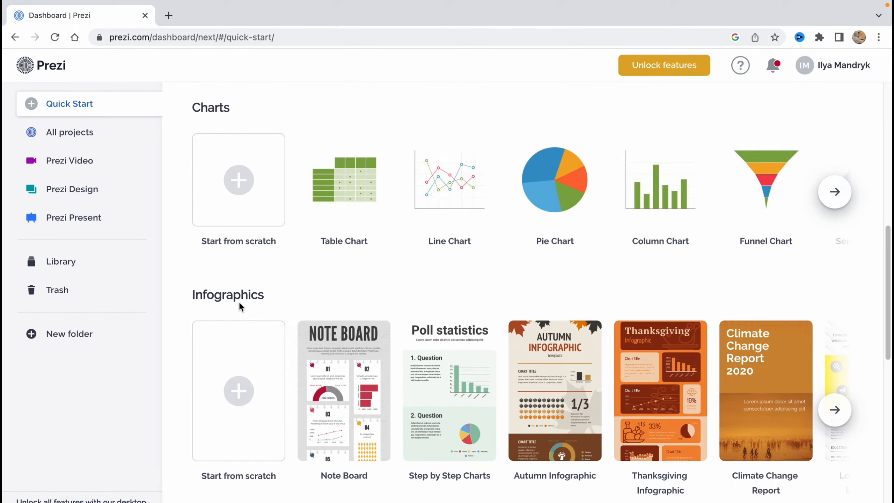
scroll(down, 3)
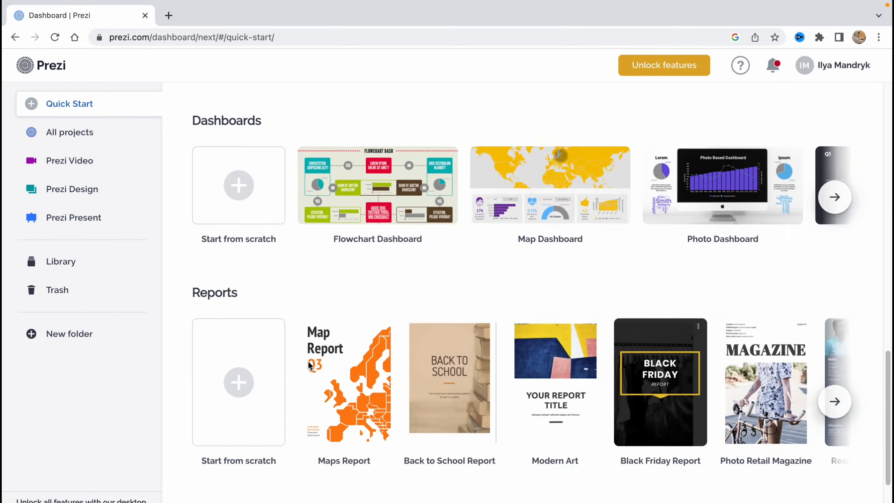
scroll(down, 3)
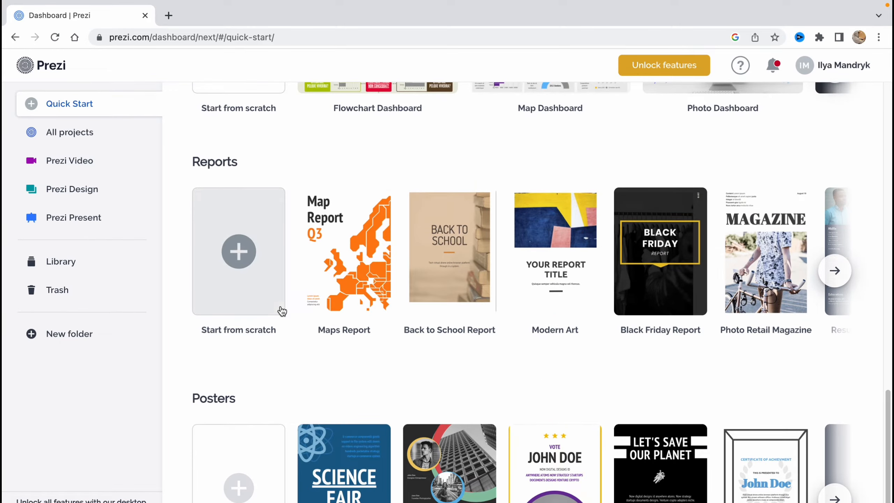
scroll(down, 3)
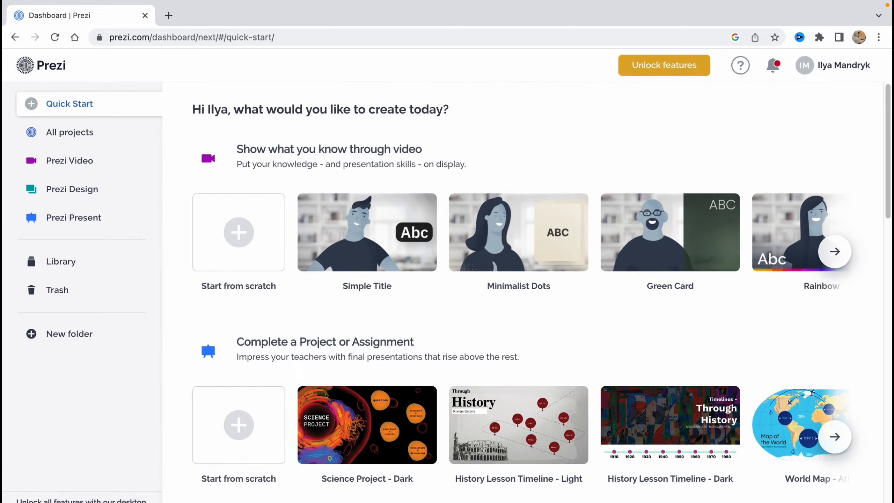
click(366, 425)
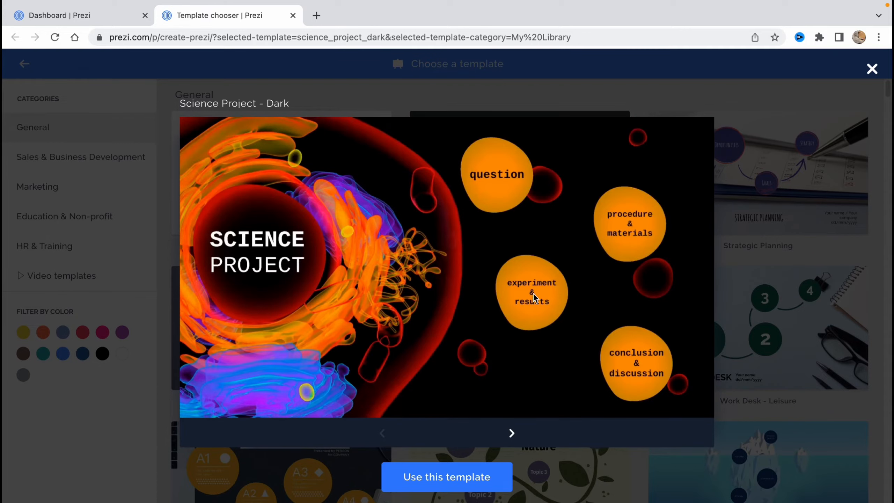
mouse_move(512, 433)
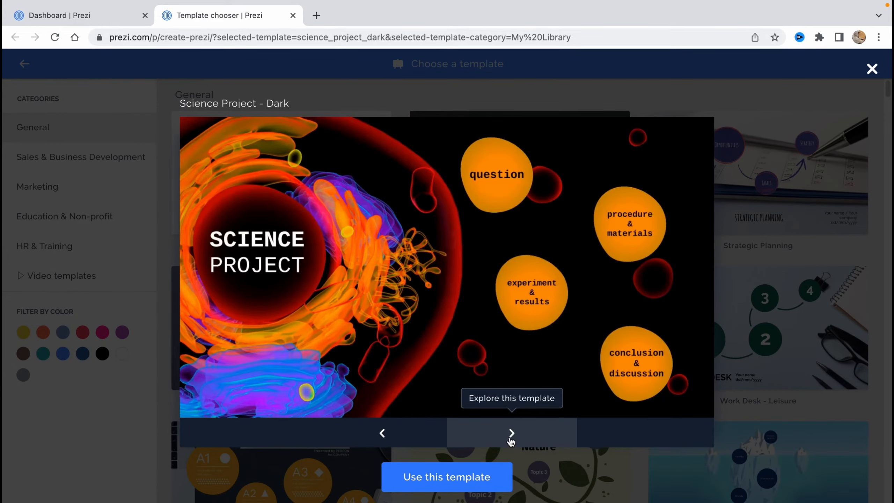
Step through the Science Project - Dark preview slides and choose Use this template.
click(511, 433)
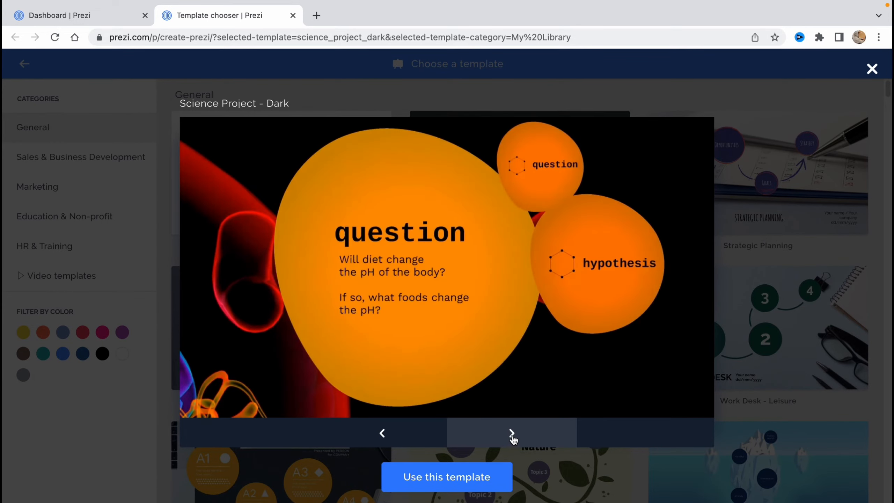
click(512, 433)
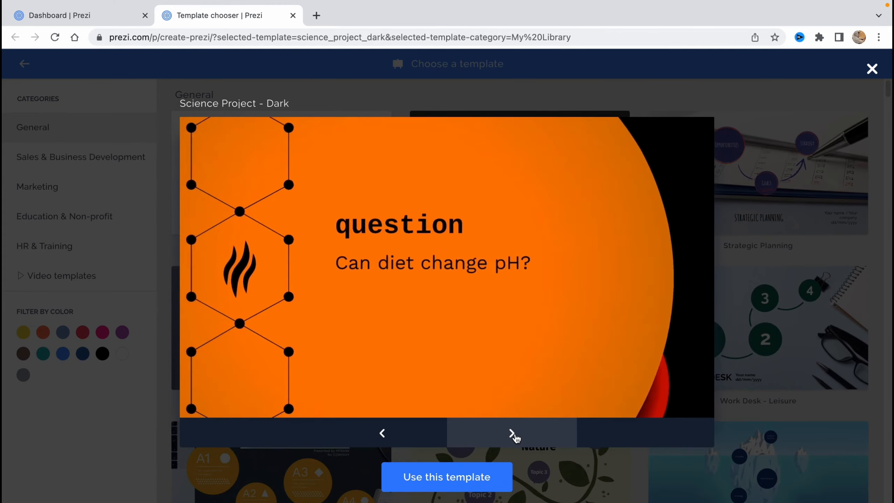
click(512, 433)
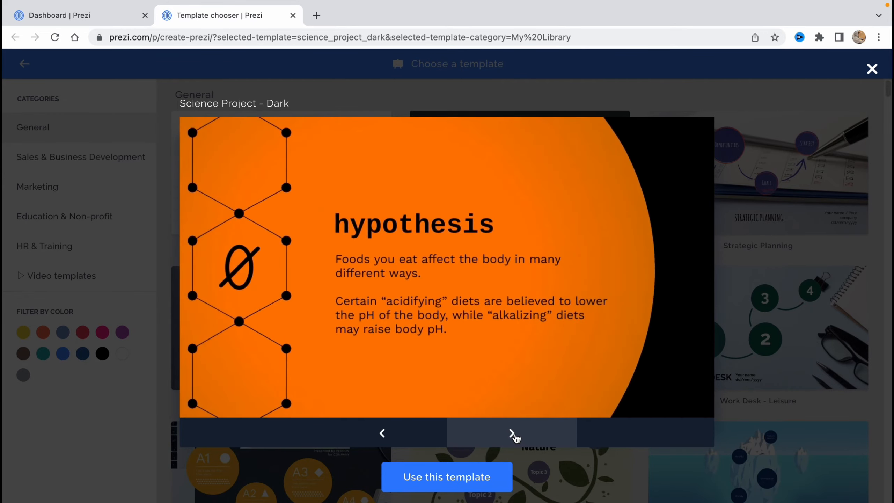
click(511, 433)
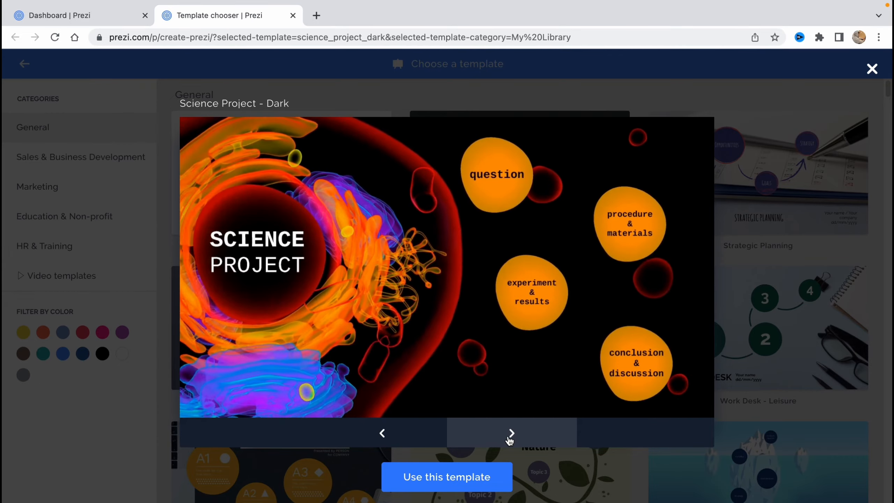
click(446, 476)
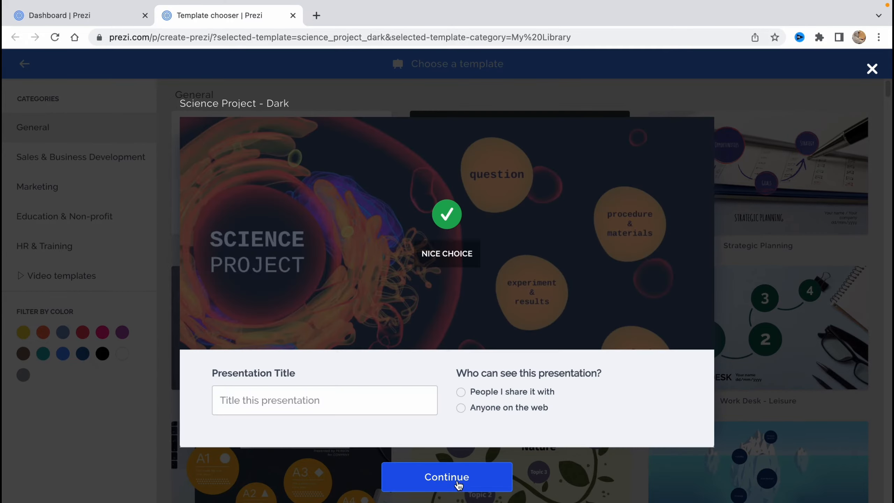
Title the new presentation 'Test1' and make it visible to anyone on the web.
click(324, 400)
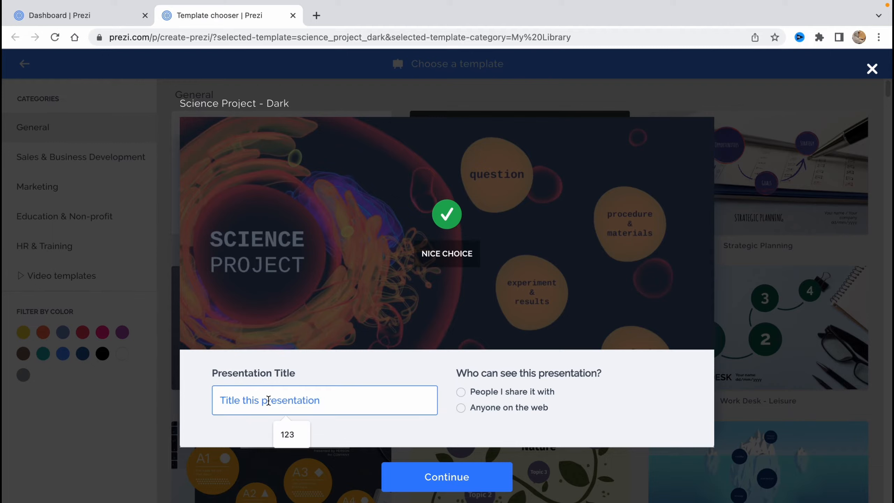
text(T)
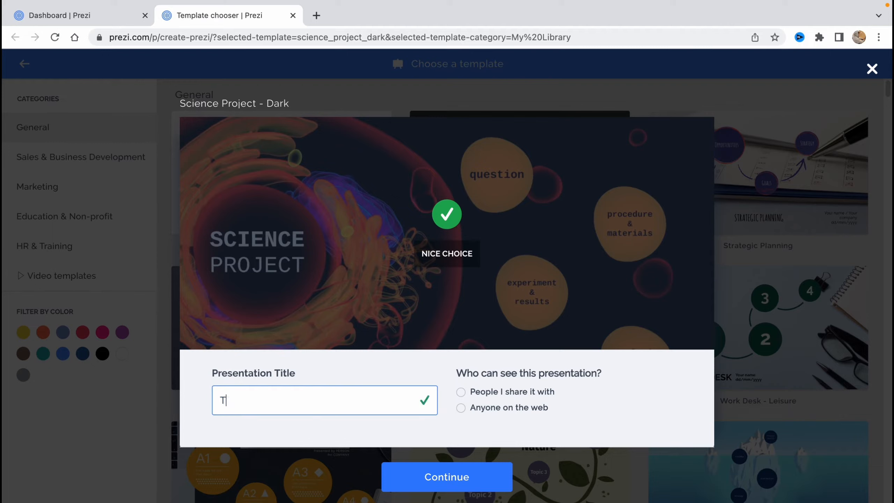
text(est1)
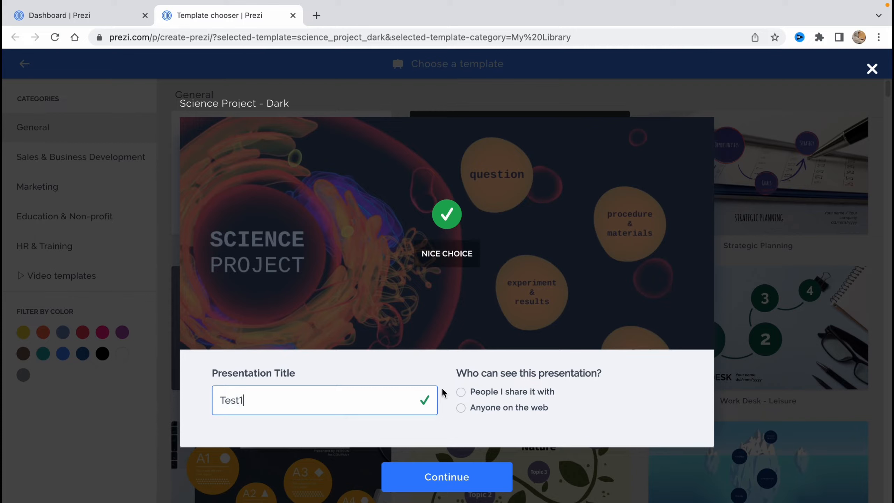
mouse_move(526, 397)
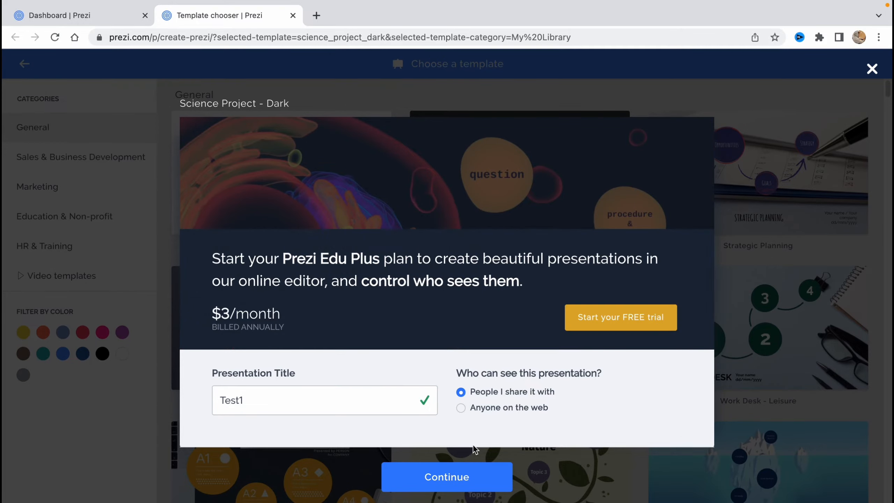
click(461, 407)
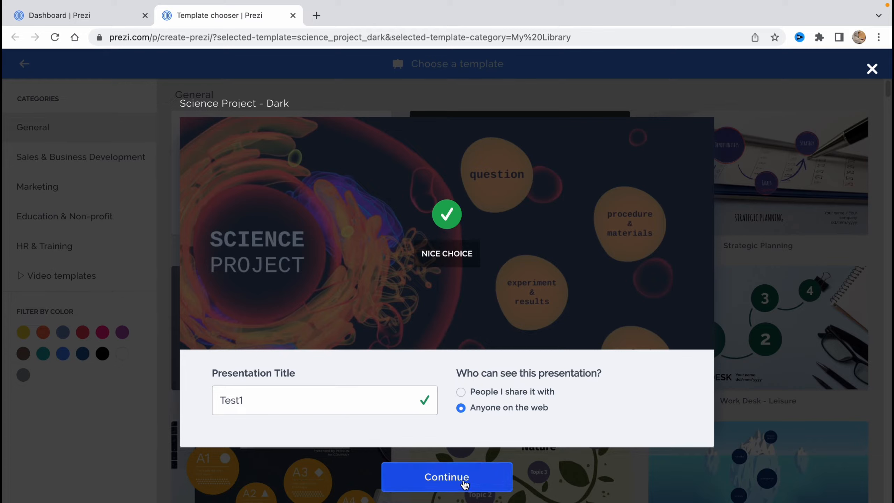
Continue into the editor with Test1 and select its title for renaming.
click(446, 477)
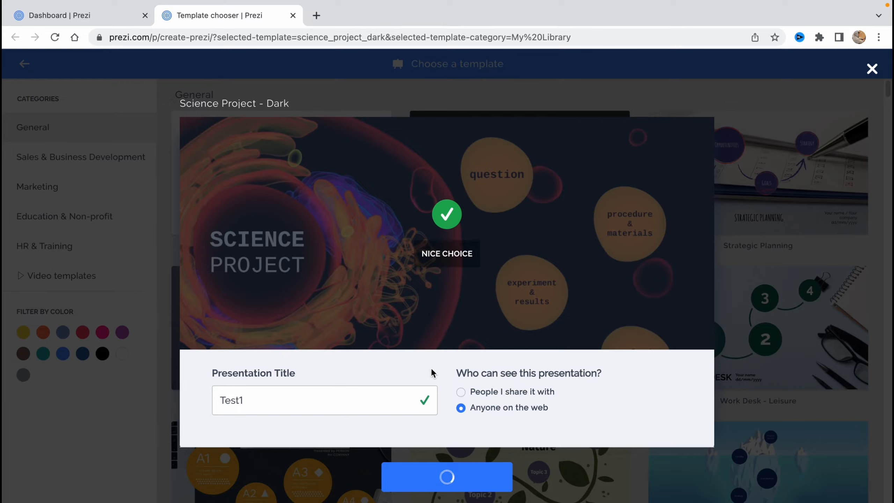
click(447, 476)
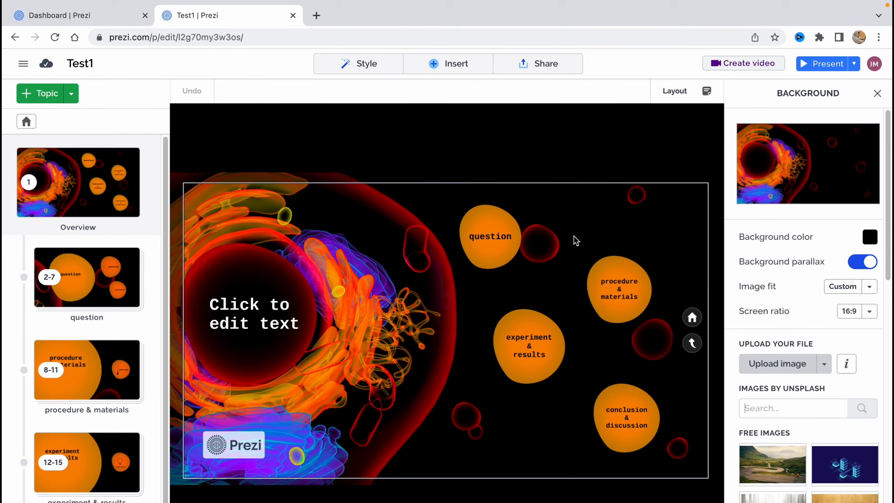
mouse_move(365, 217)
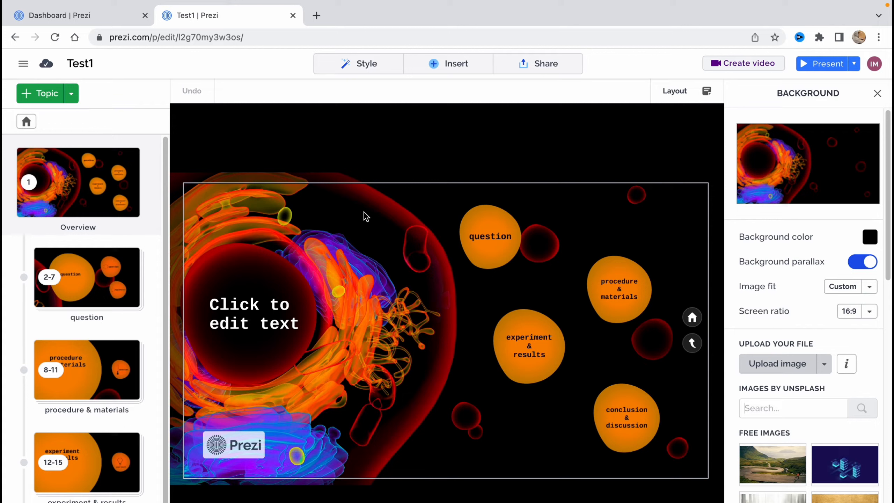
mouse_move(83, 63)
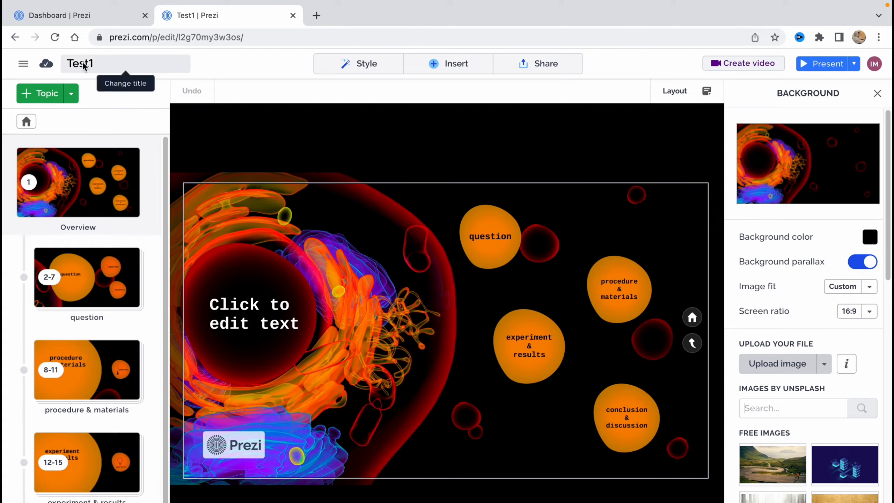
mouse_move(45, 64)
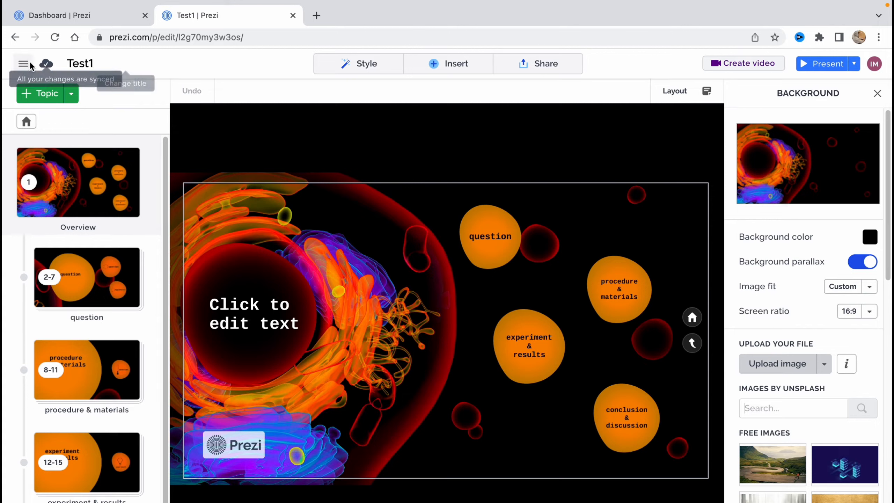
click(23, 64)
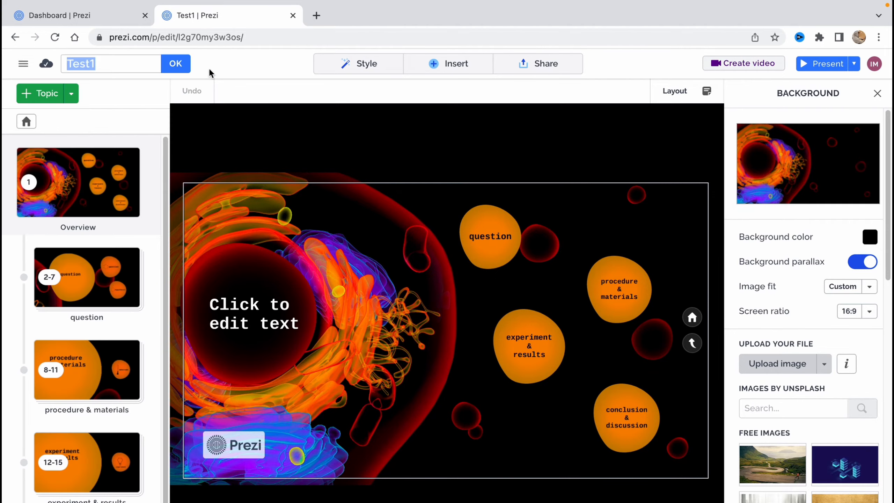
click(23, 63)
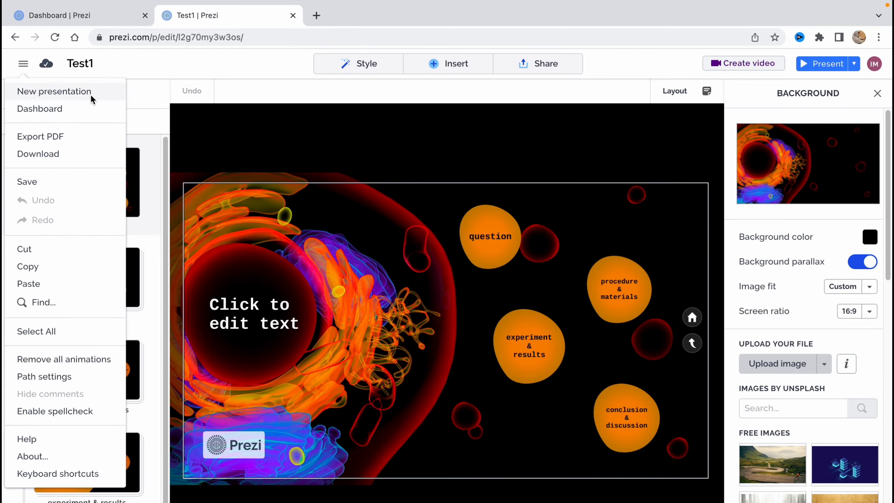
mouse_move(67, 130)
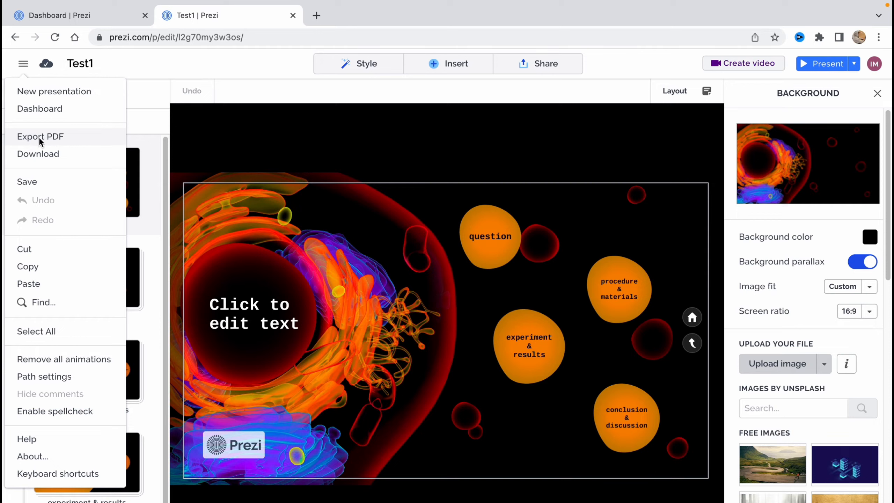
mouse_move(43, 182)
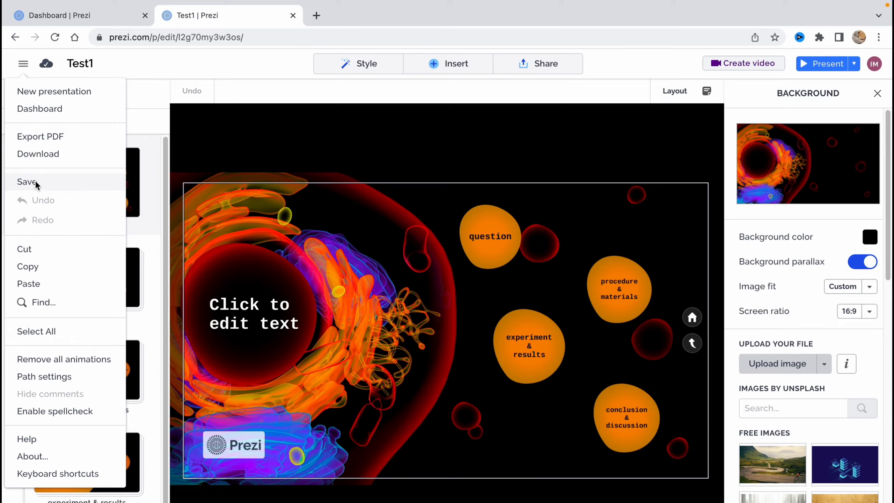
mouse_move(64, 231)
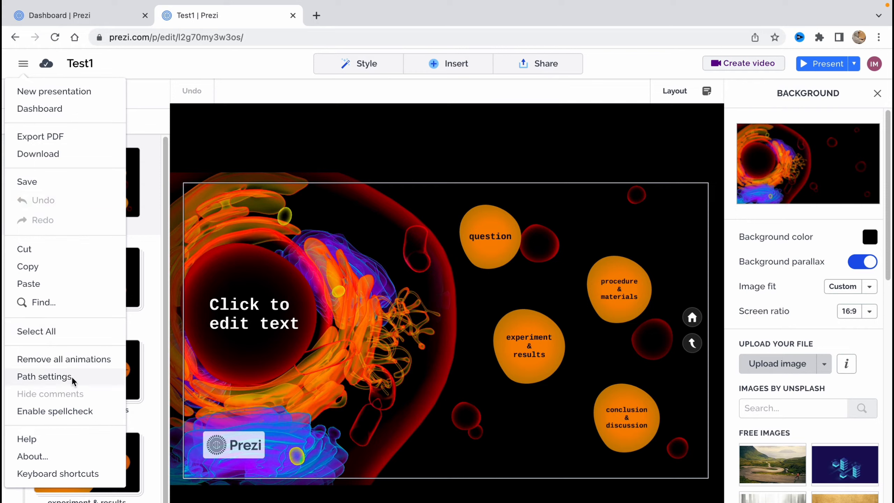
mouse_move(54, 412)
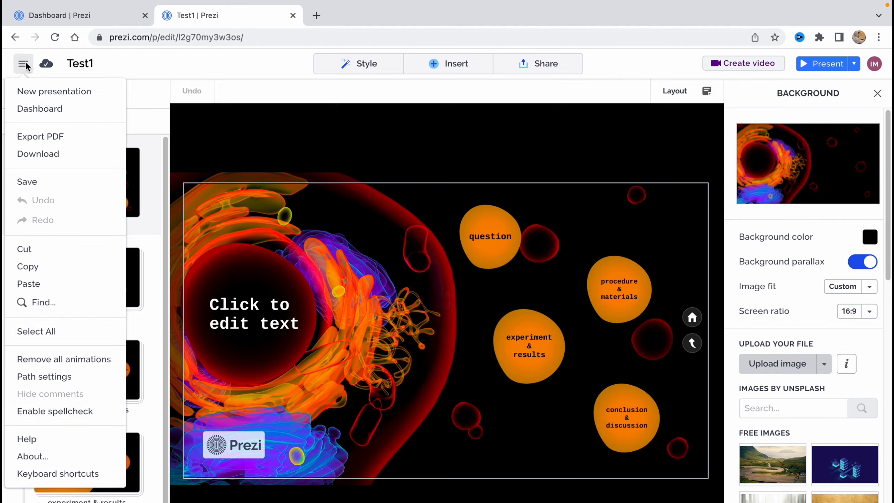
mouse_move(235, 63)
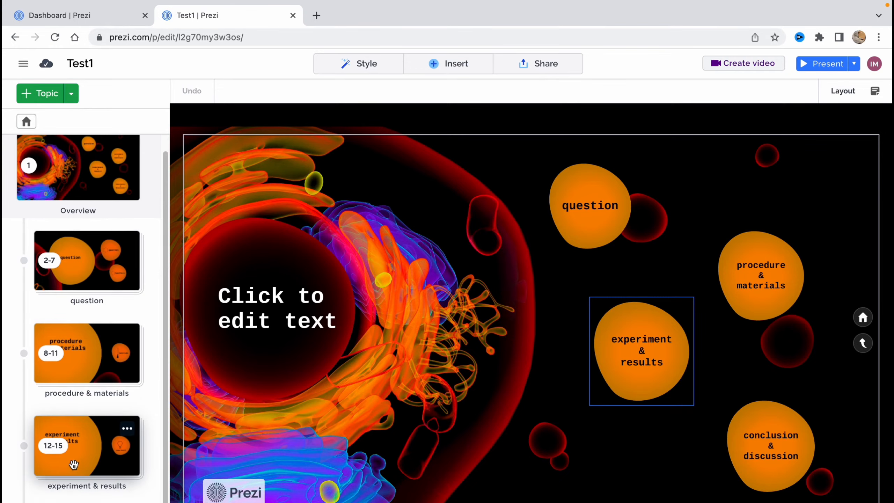
Enter the question subtopic so its heading and placeholder text fill the canvas.
double_click(589, 206)
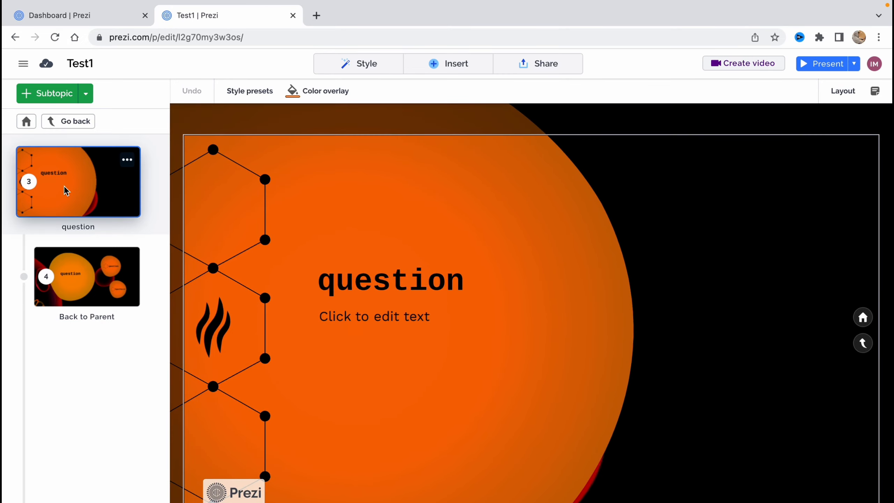
mouse_move(429, 228)
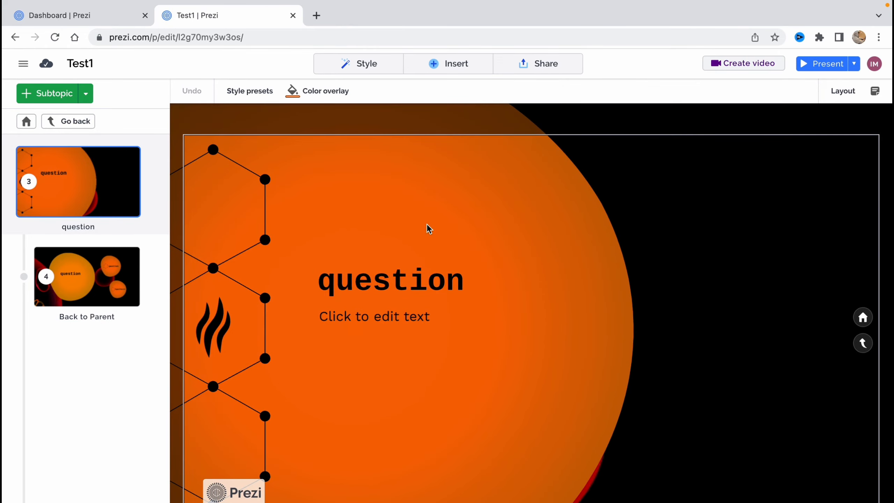
mouse_move(434, 247)
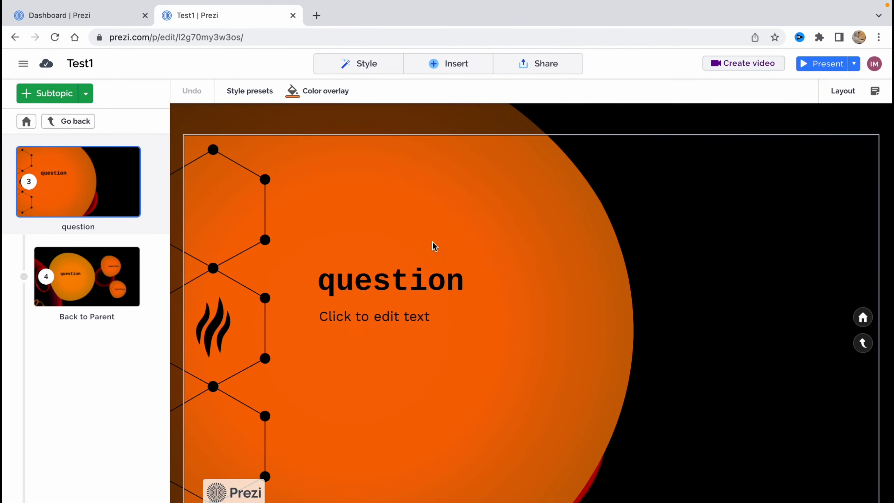
Replace the 'question' heading with 'YouTube' and the placeholder subtitle with 'Tutorial'.
click(391, 280)
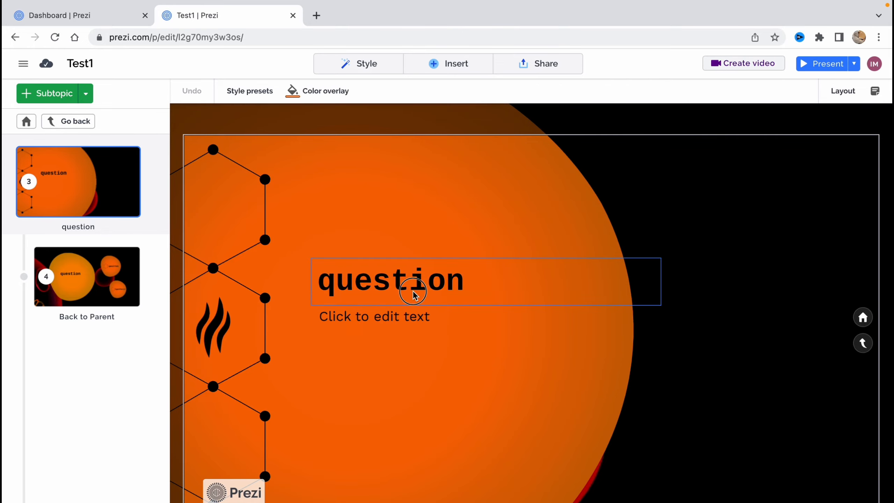
double_click(389, 280)
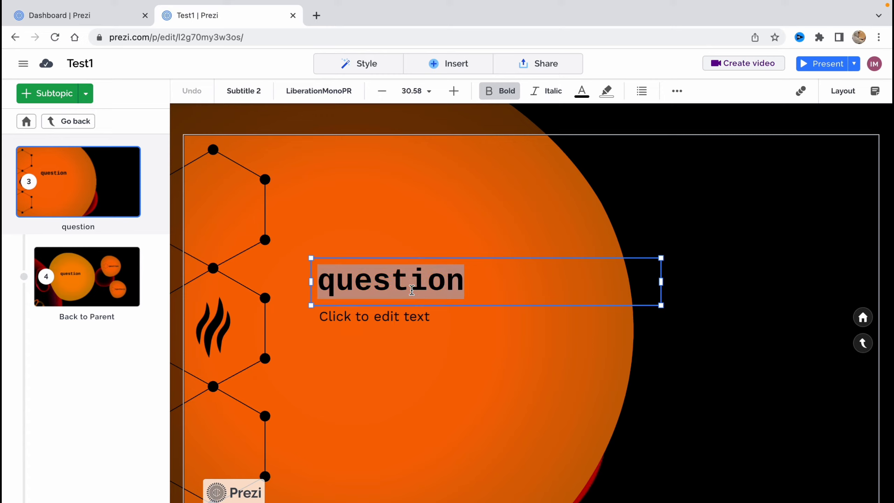
text(You)
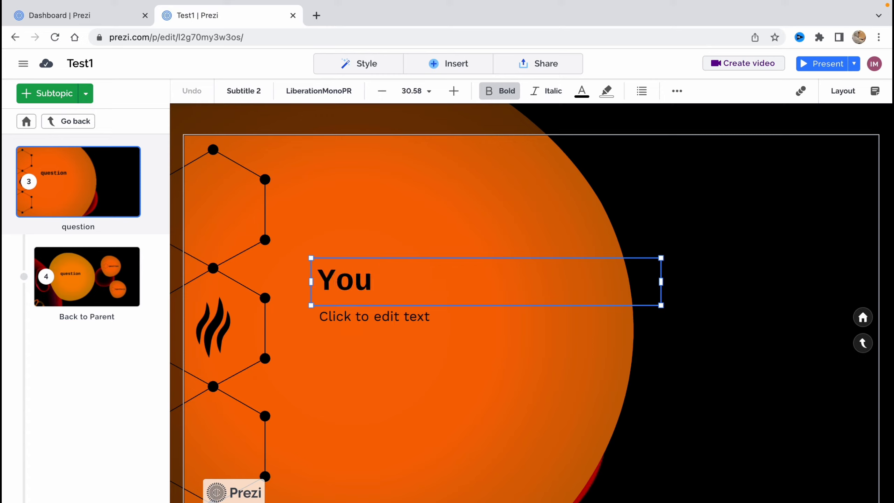
text(Tube)
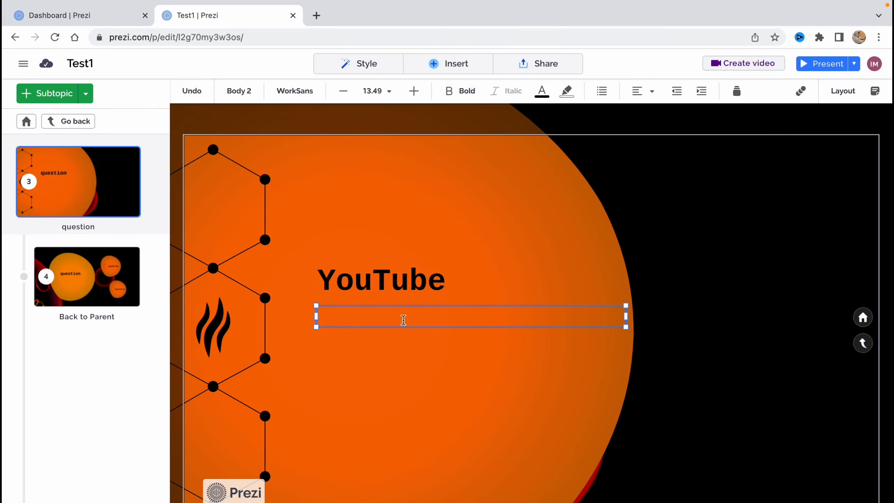
text(Tutorial)
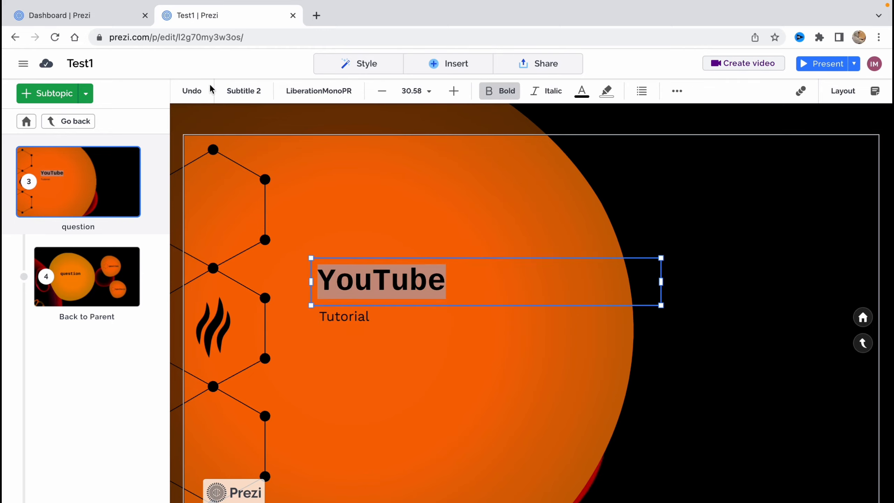
mouse_move(193, 90)
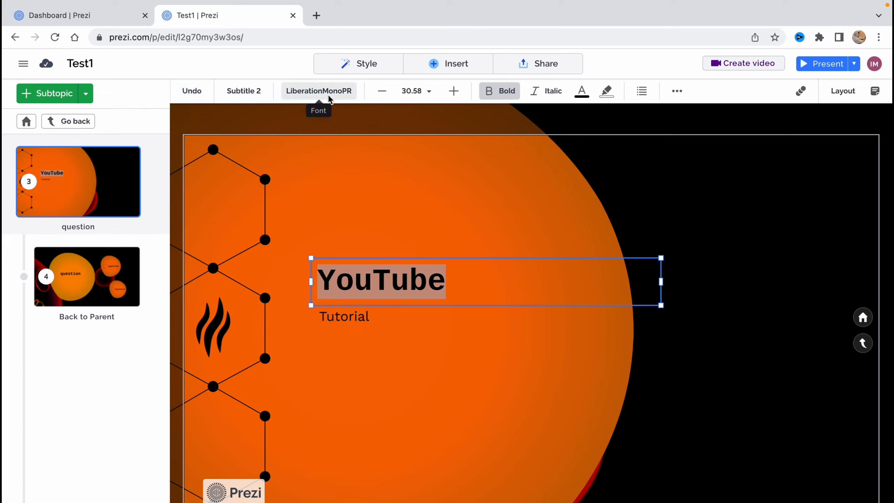
Set the YouTube heading to size 35 italic, try orange text, then keep it black.
click(318, 91)
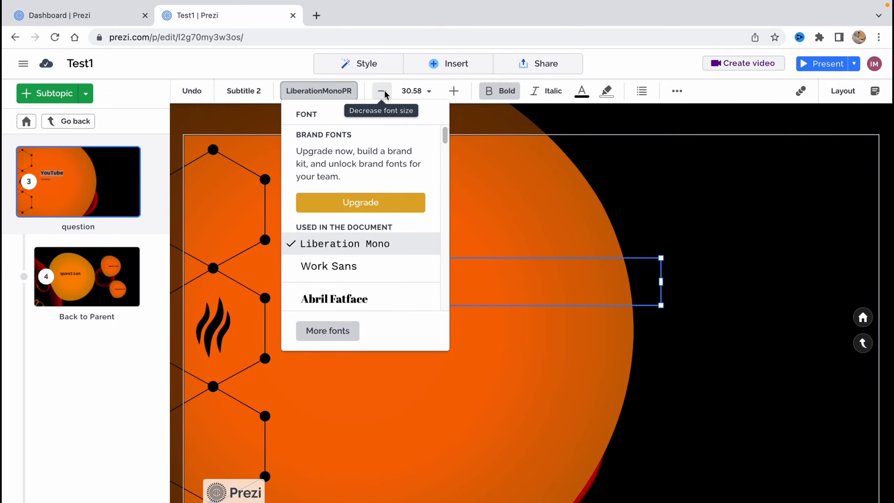
click(381, 91)
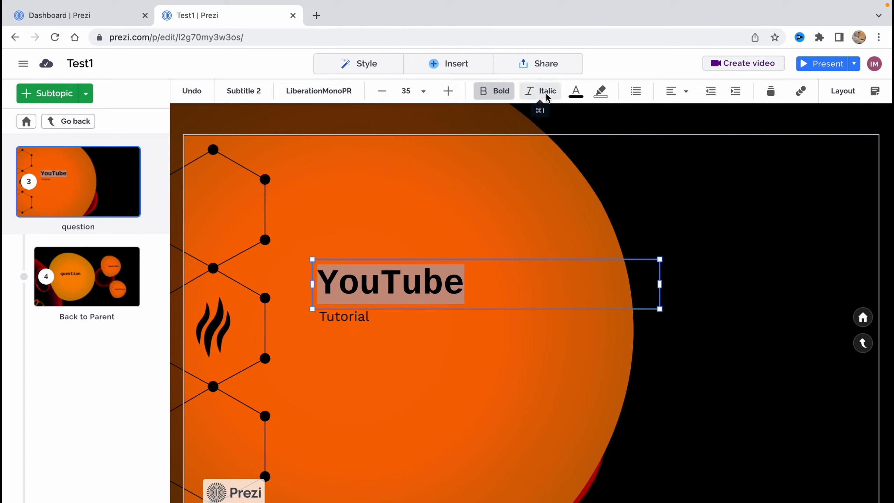
click(576, 90)
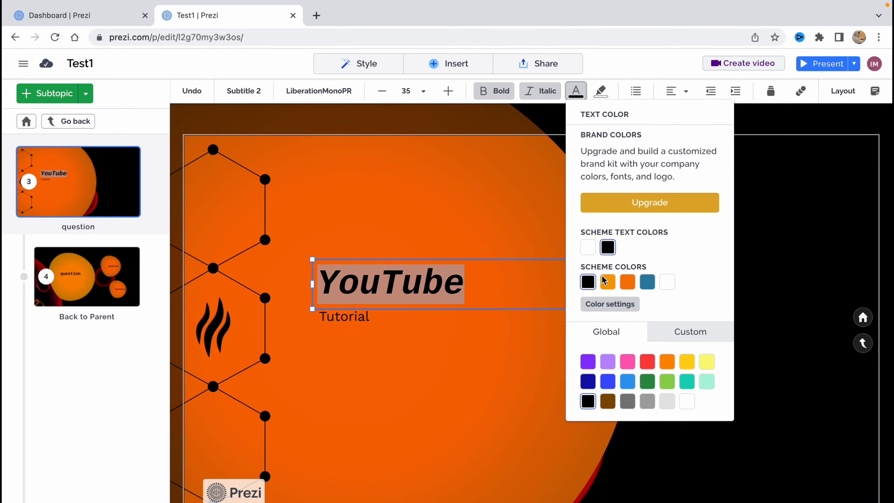
click(607, 281)
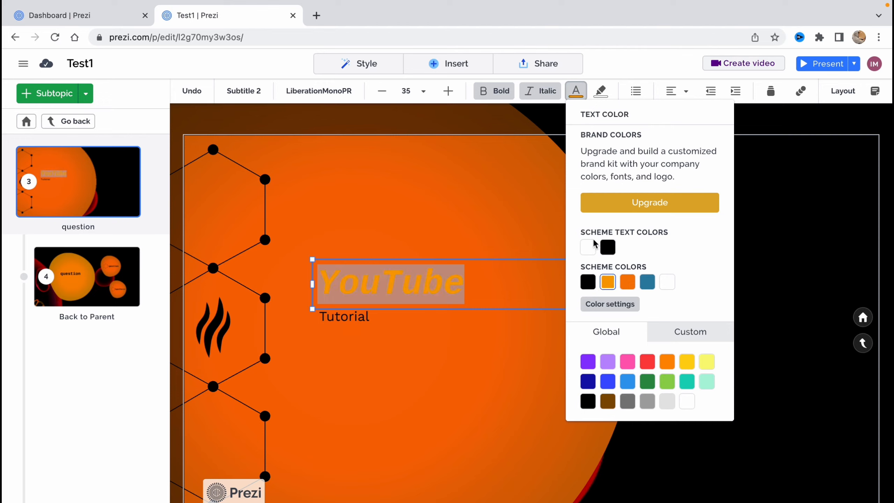
click(587, 282)
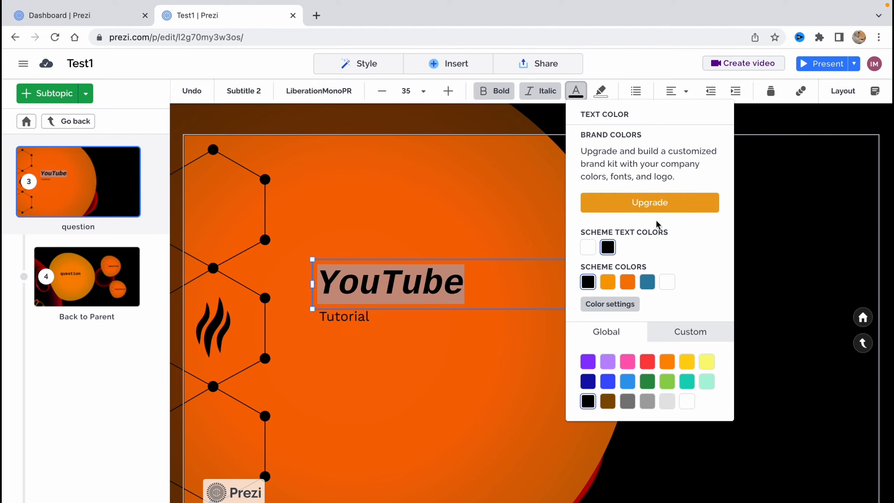
click(600, 91)
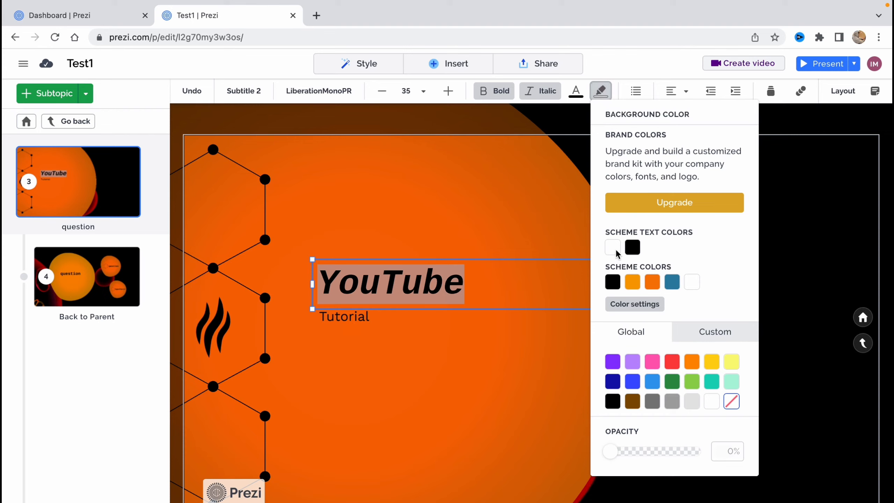
Give the YouTube heading a solid white background box and deselect it to check the result.
click(612, 246)
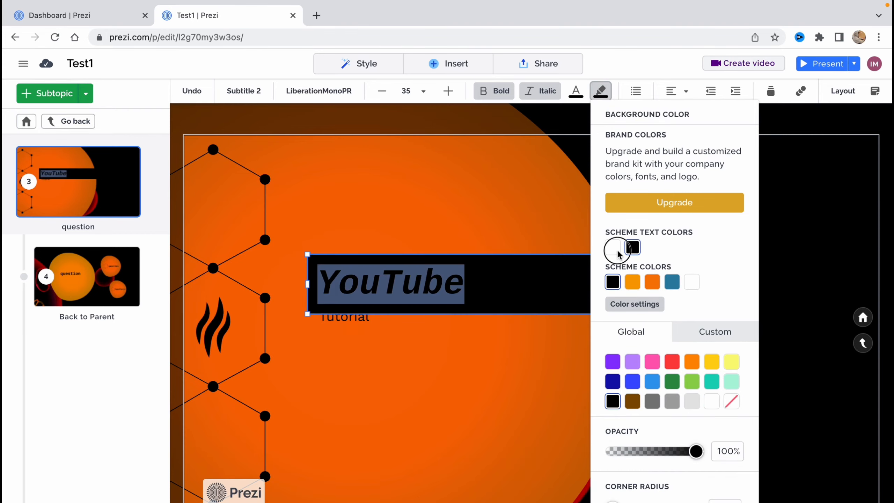
click(613, 281)
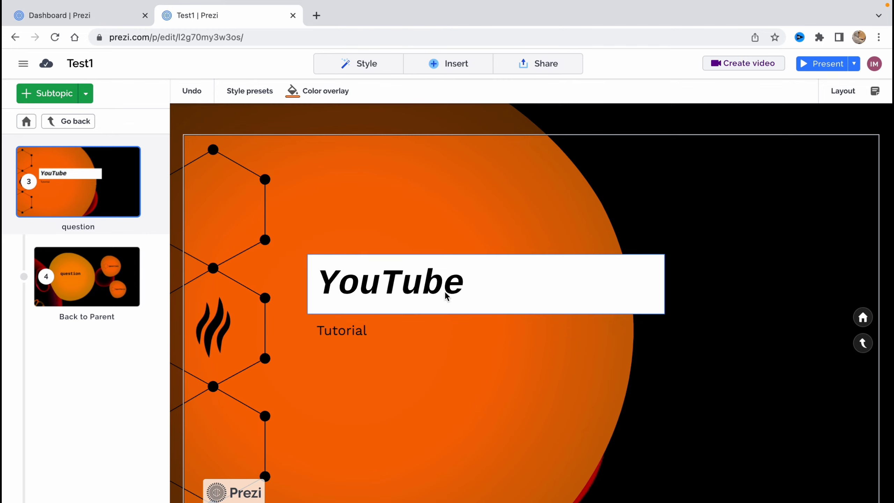
click(446, 283)
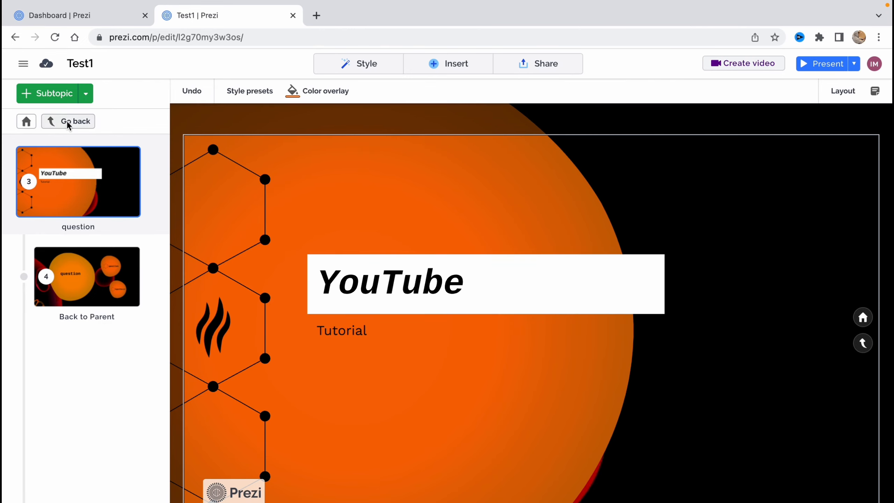
Go back up to the question topic and play the presentation to preview it from the overview.
click(69, 121)
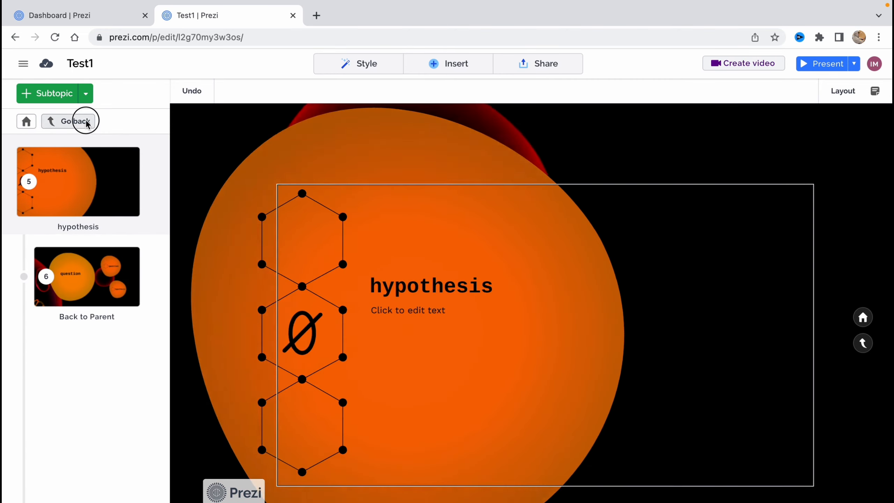
click(74, 121)
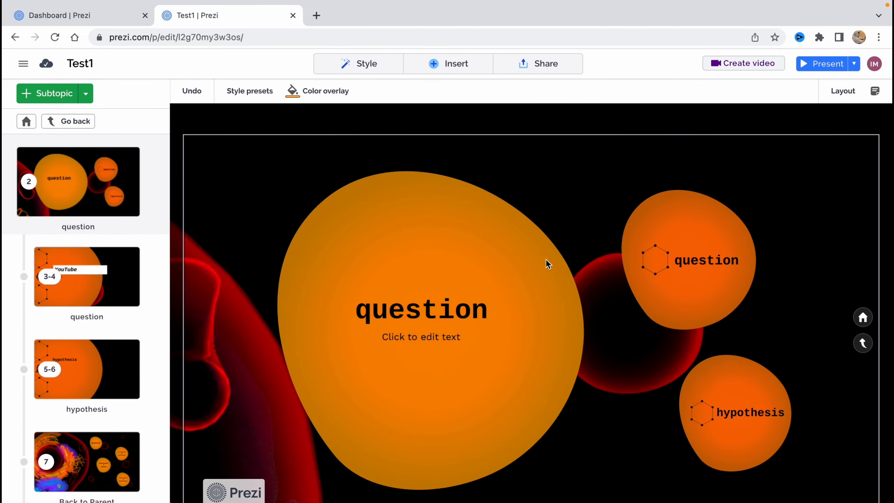
mouse_move(843, 91)
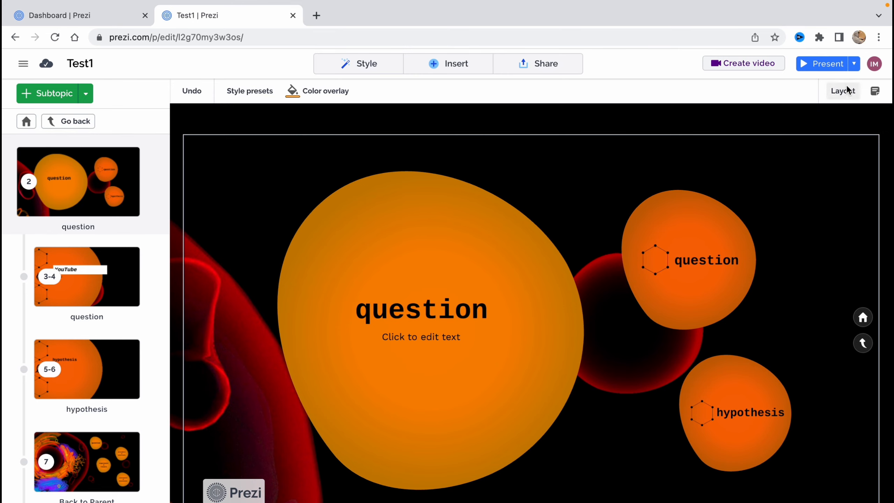
mouse_move(822, 63)
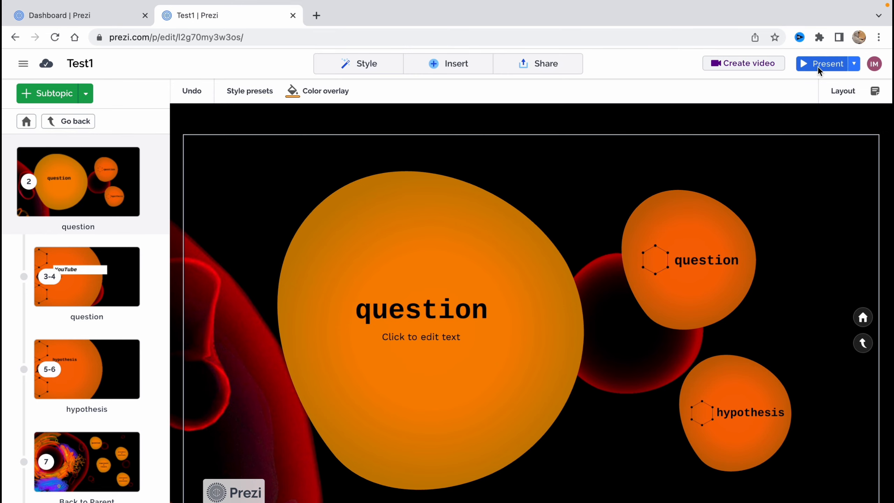
click(825, 64)
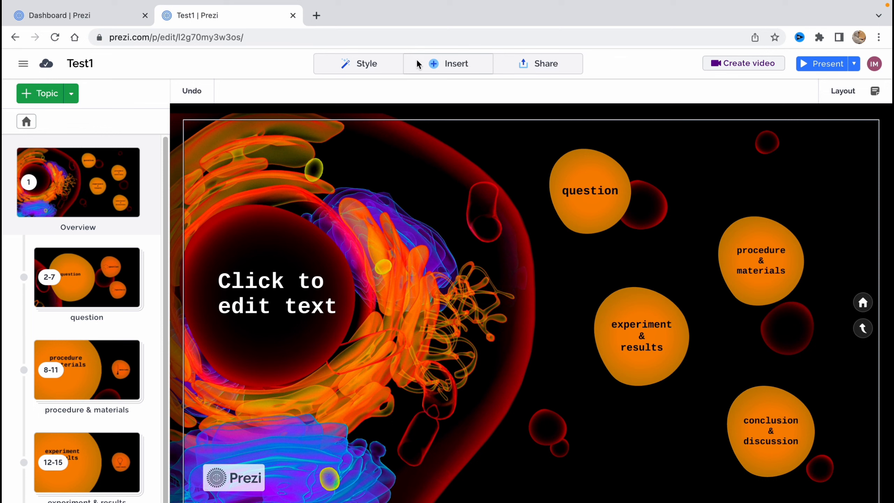
click(538, 64)
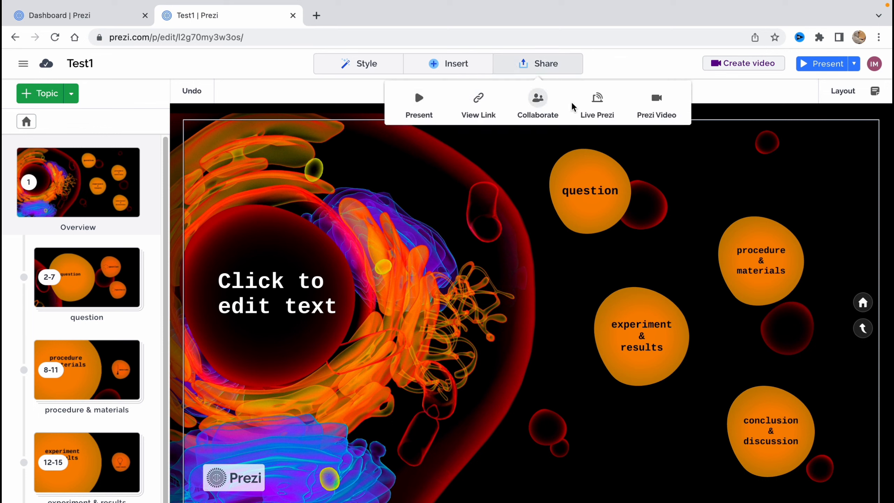
click(23, 63)
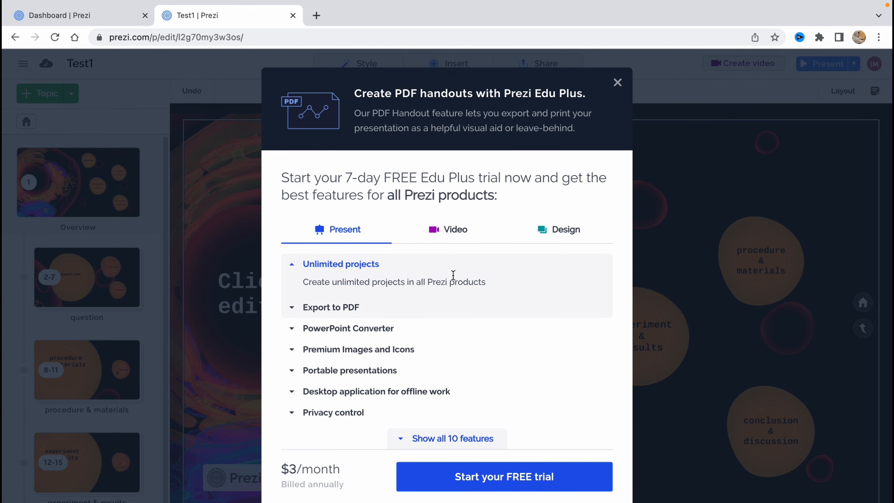
click(617, 82)
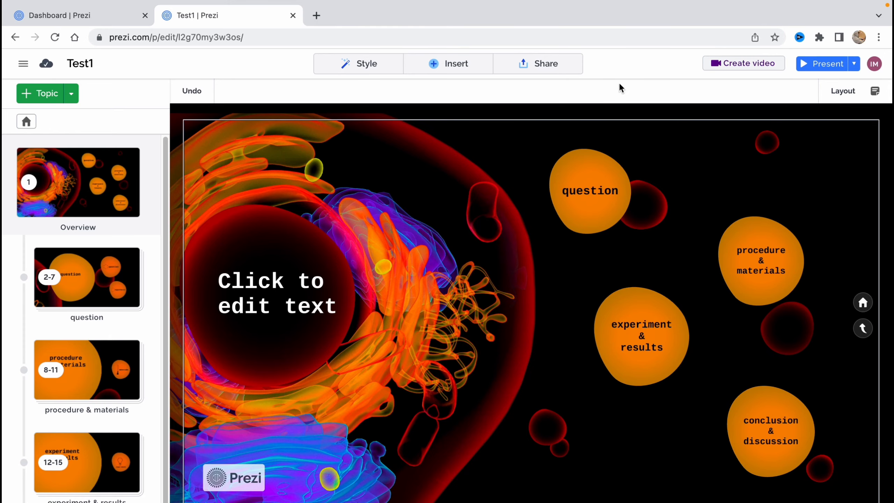
click(537, 64)
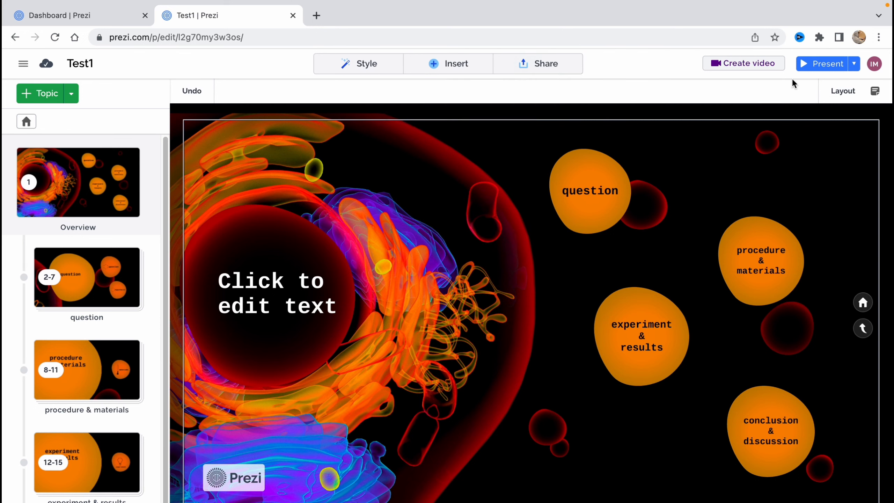
mouse_move(184, 201)
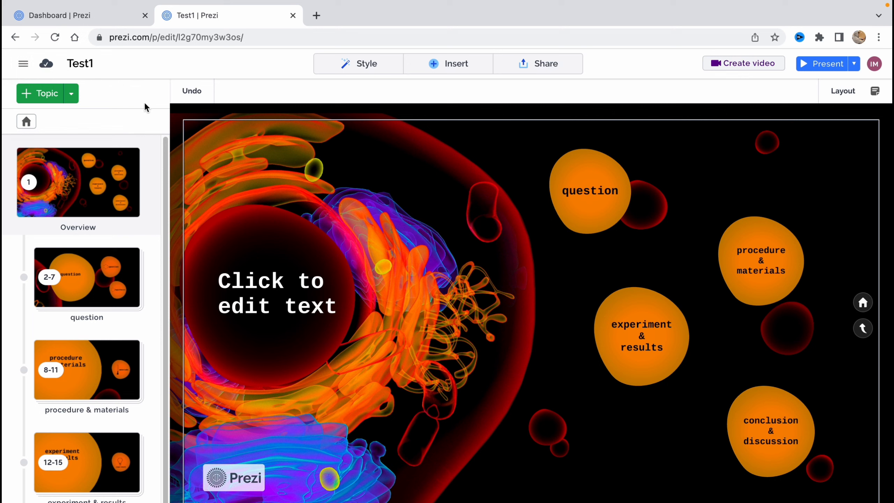
mouse_move(385, 148)
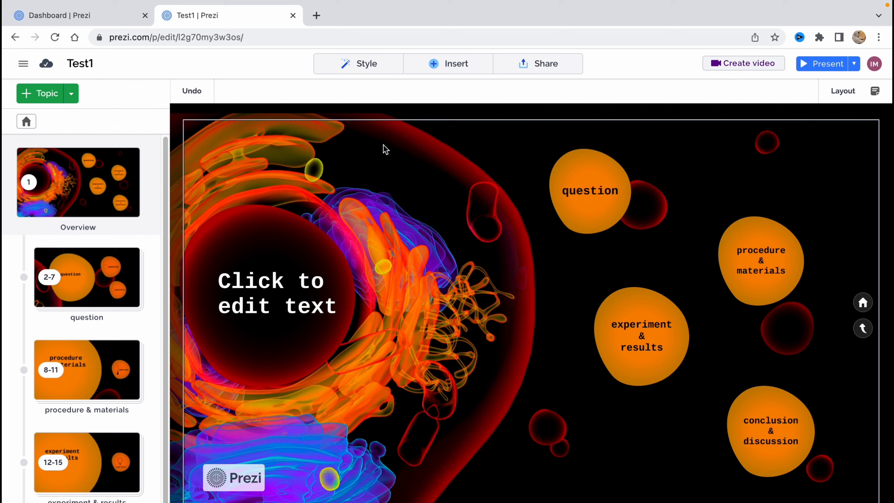
mouse_move(434, 148)
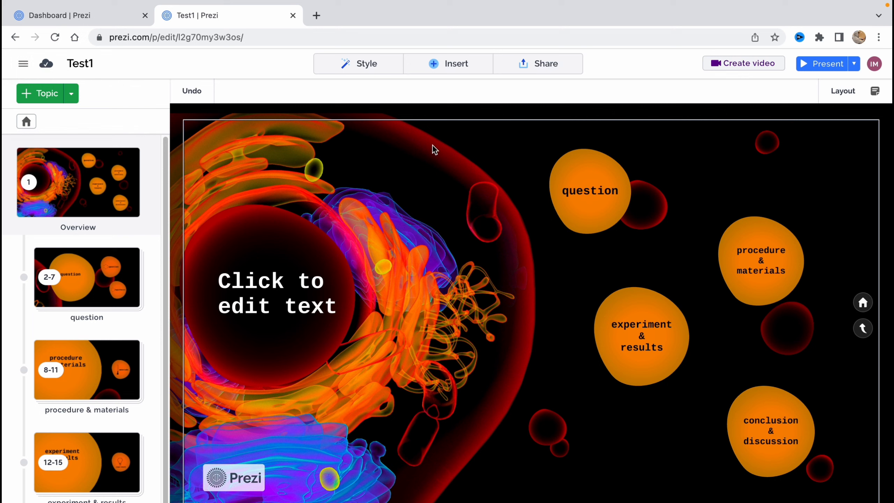